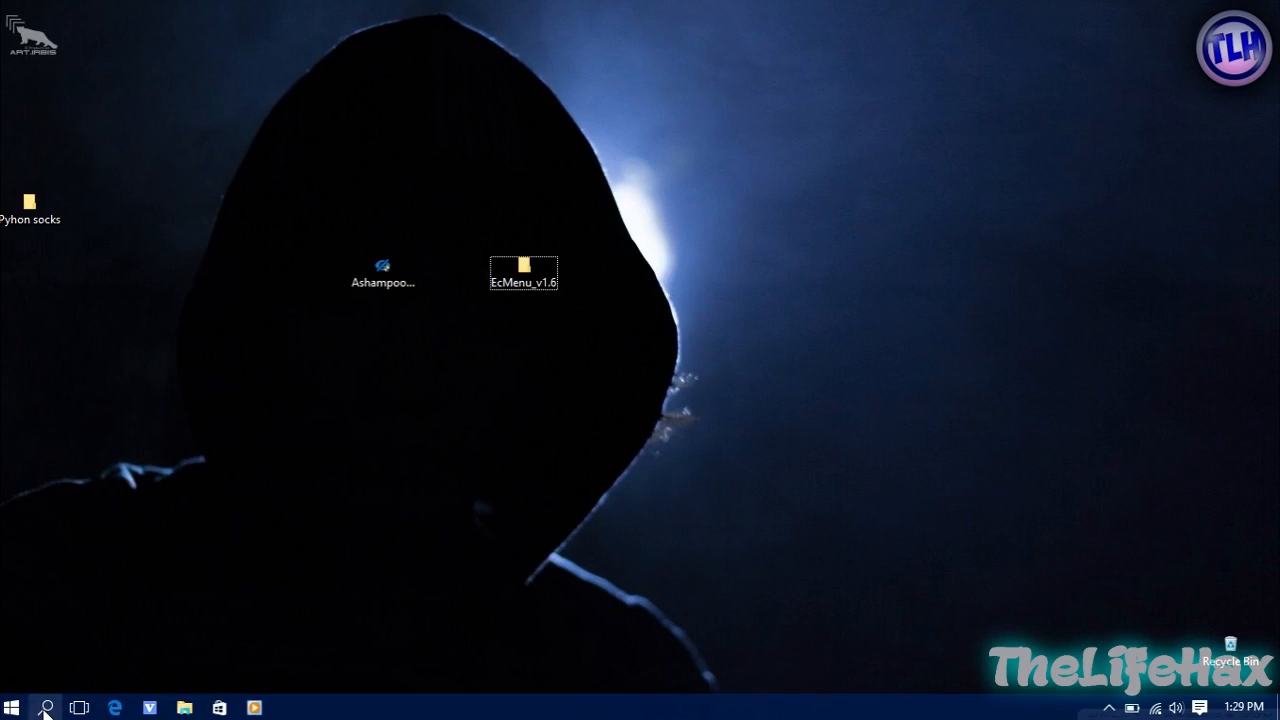
Launch the Ashampoo_AntiSpy shortcut from the desktop with administrator rights
left_click(46, 708)
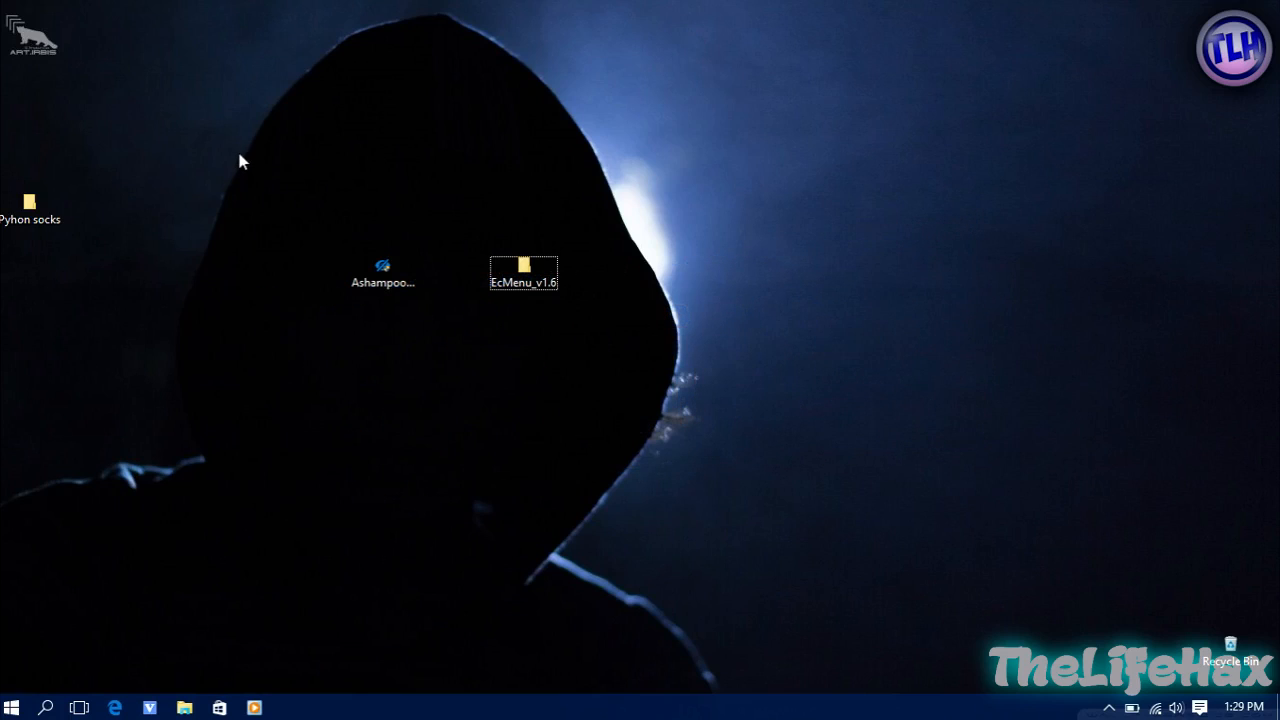
left_click_drag(242, 160, 615, 405)
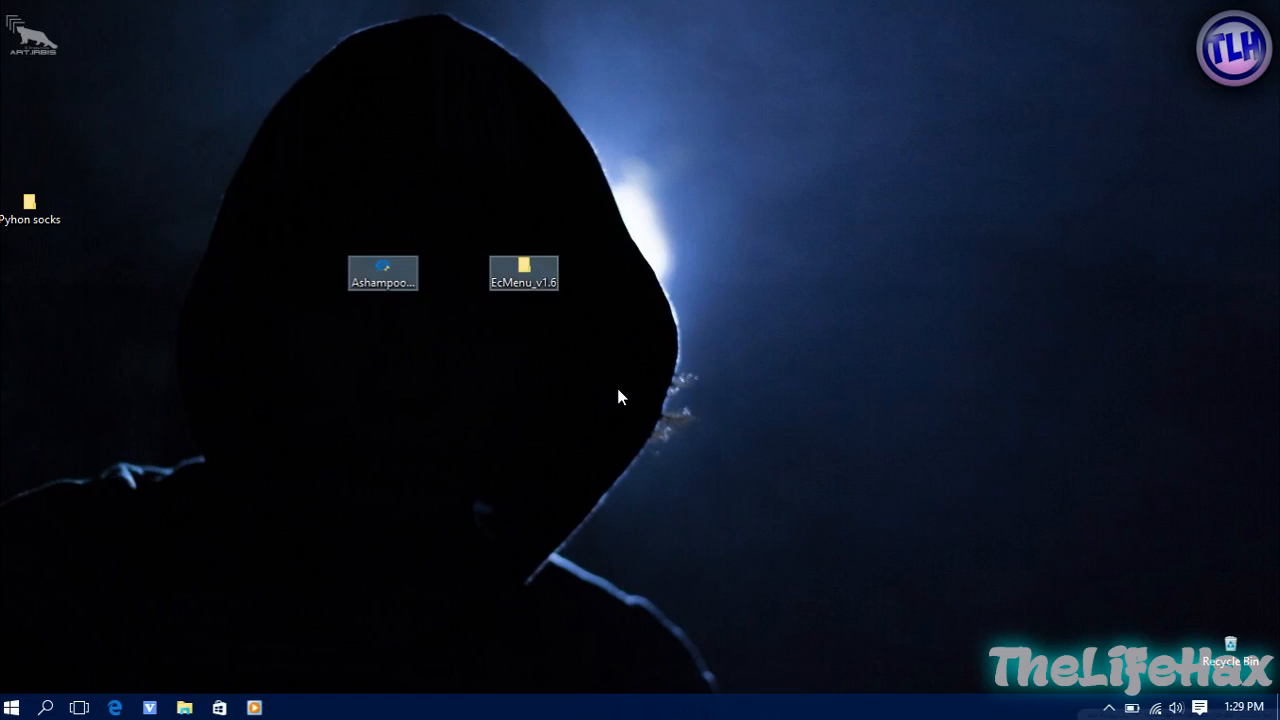
mouse_move(293, 197)
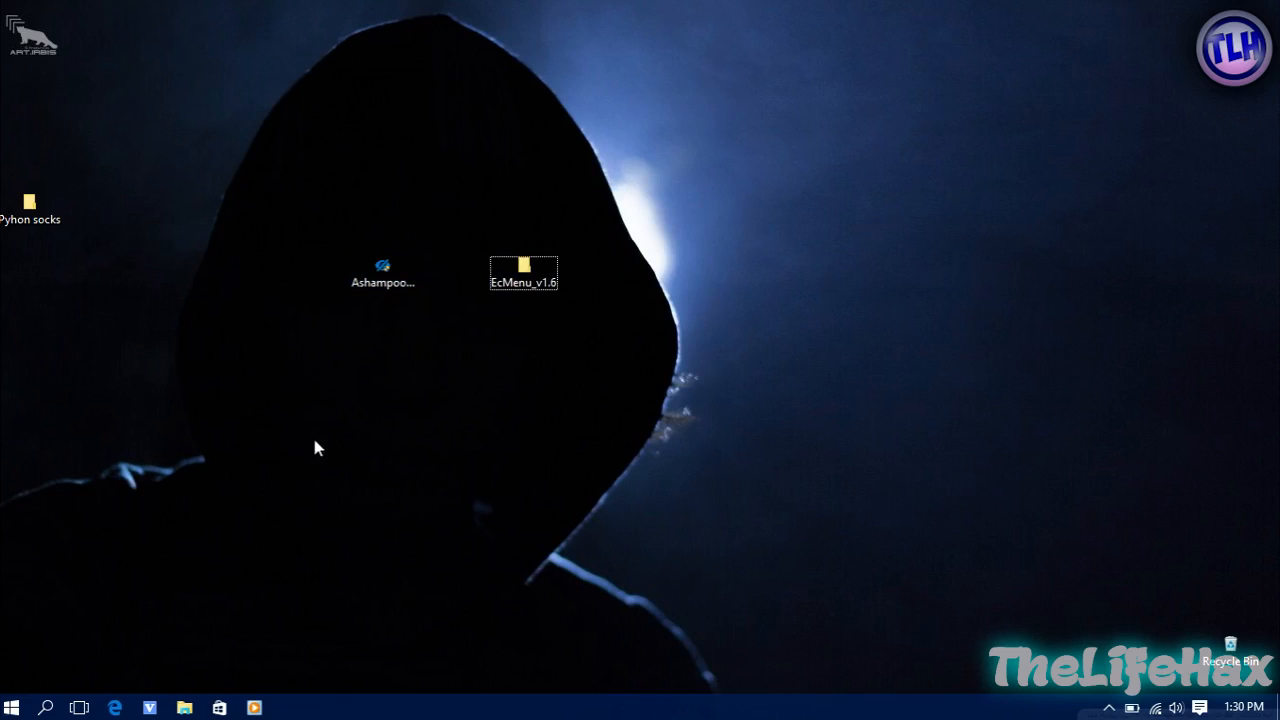
left_click_drag(318, 448, 613, 391)
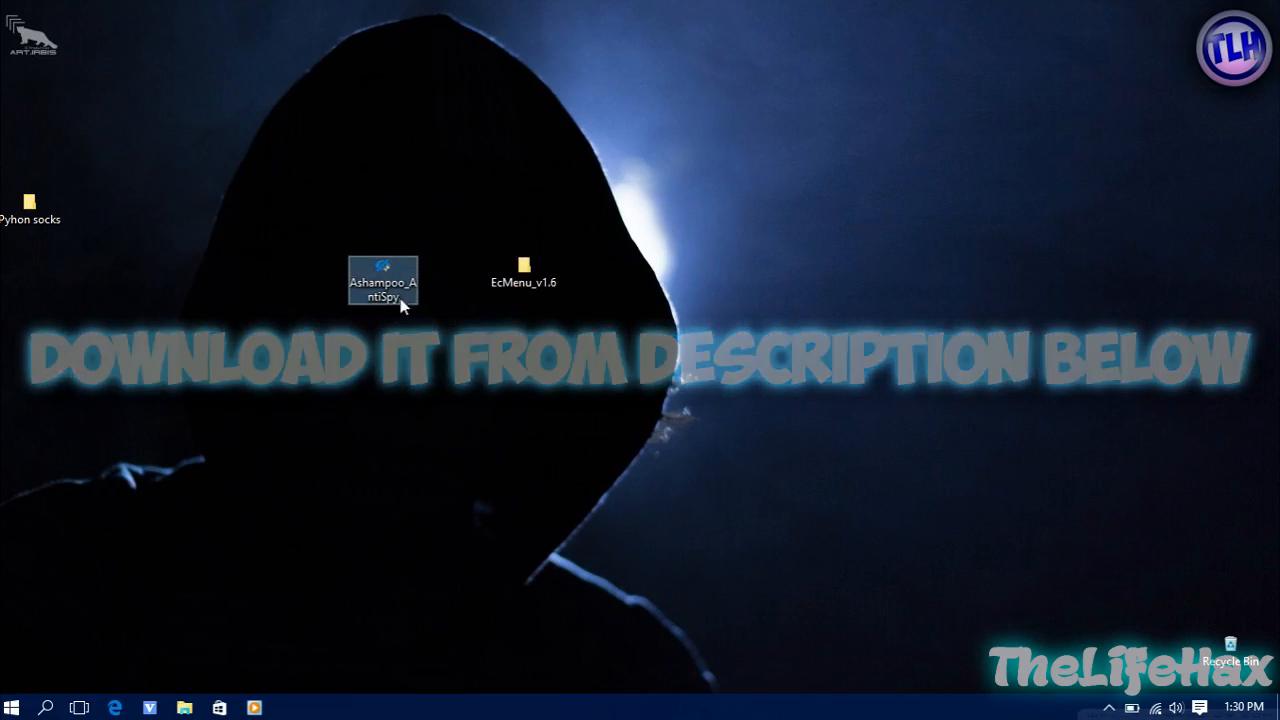
right_click(383, 281)
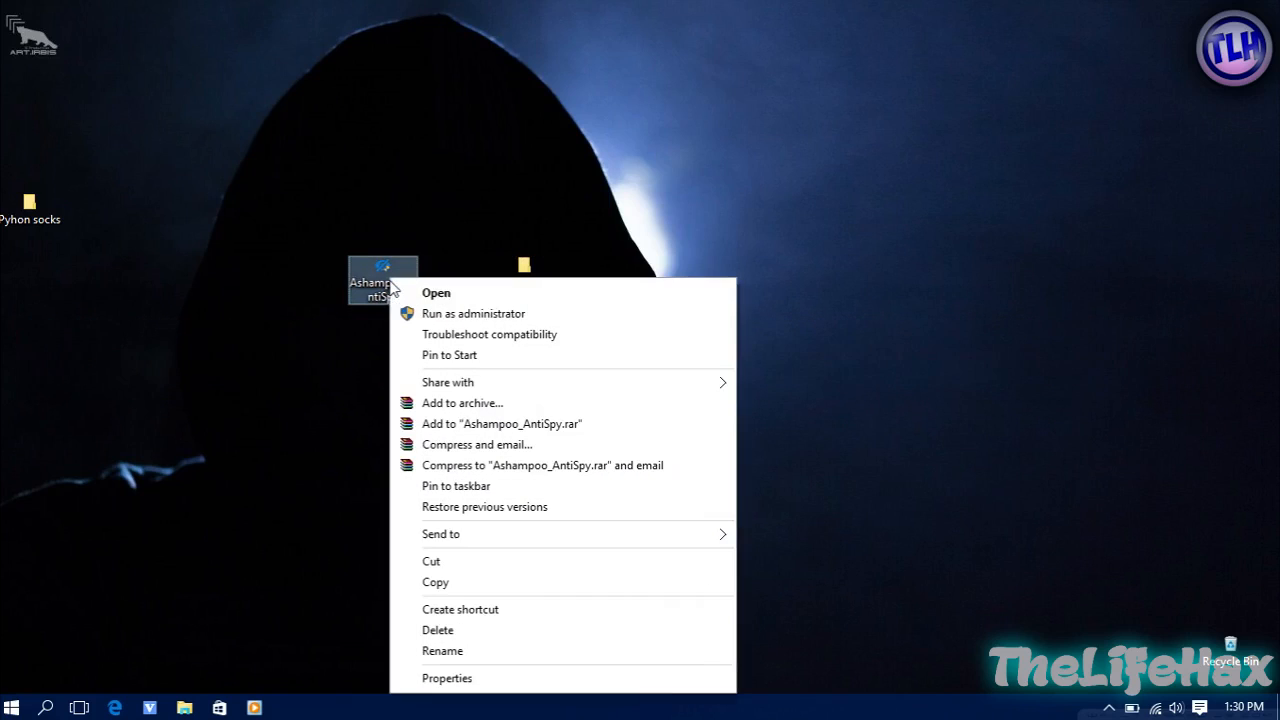
mouse_move(473, 313)
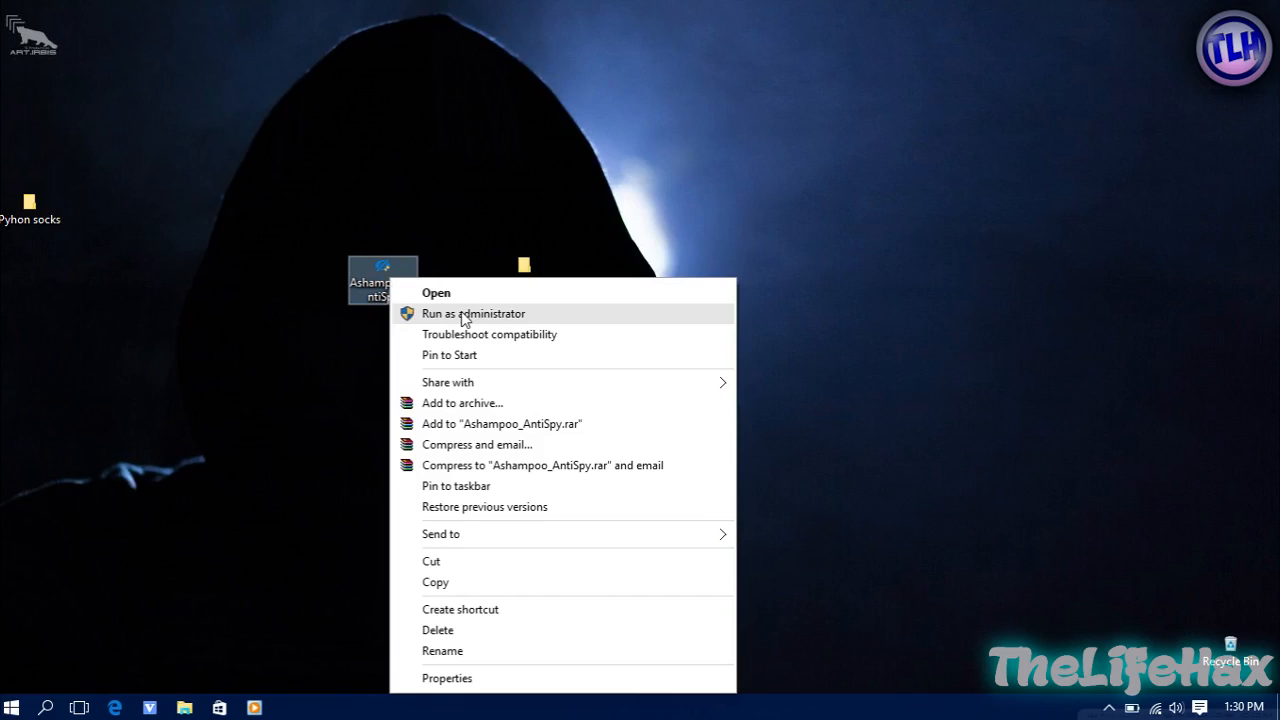
left_click(473, 313)
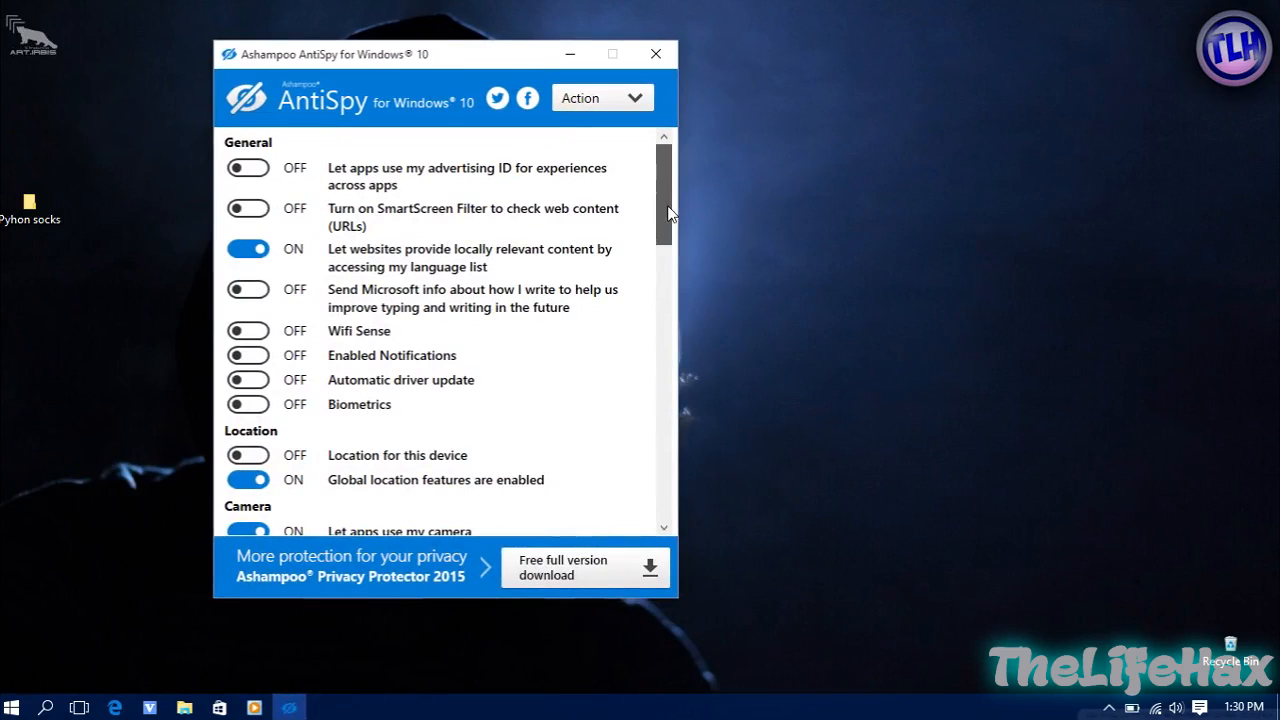
Switch the Cortana setting off under Windows and Cortana
scroll("down", 3)
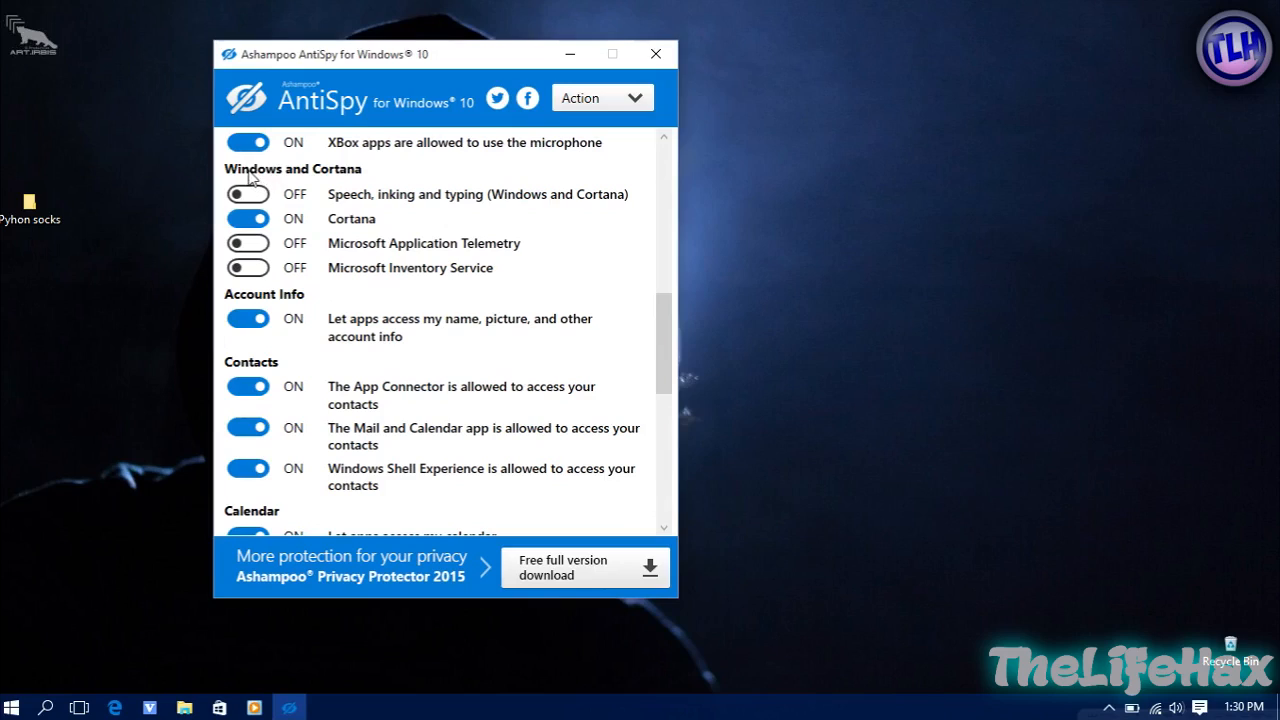
mouse_move(307, 253)
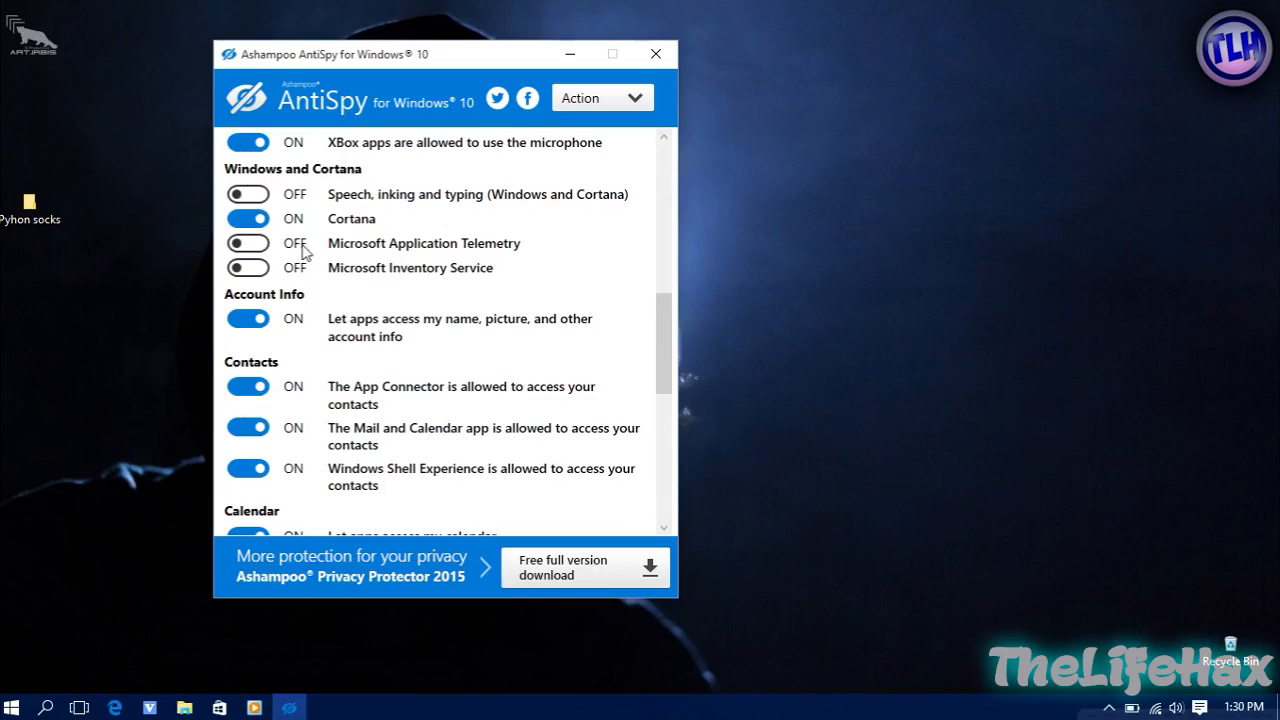
left_click(247, 218)
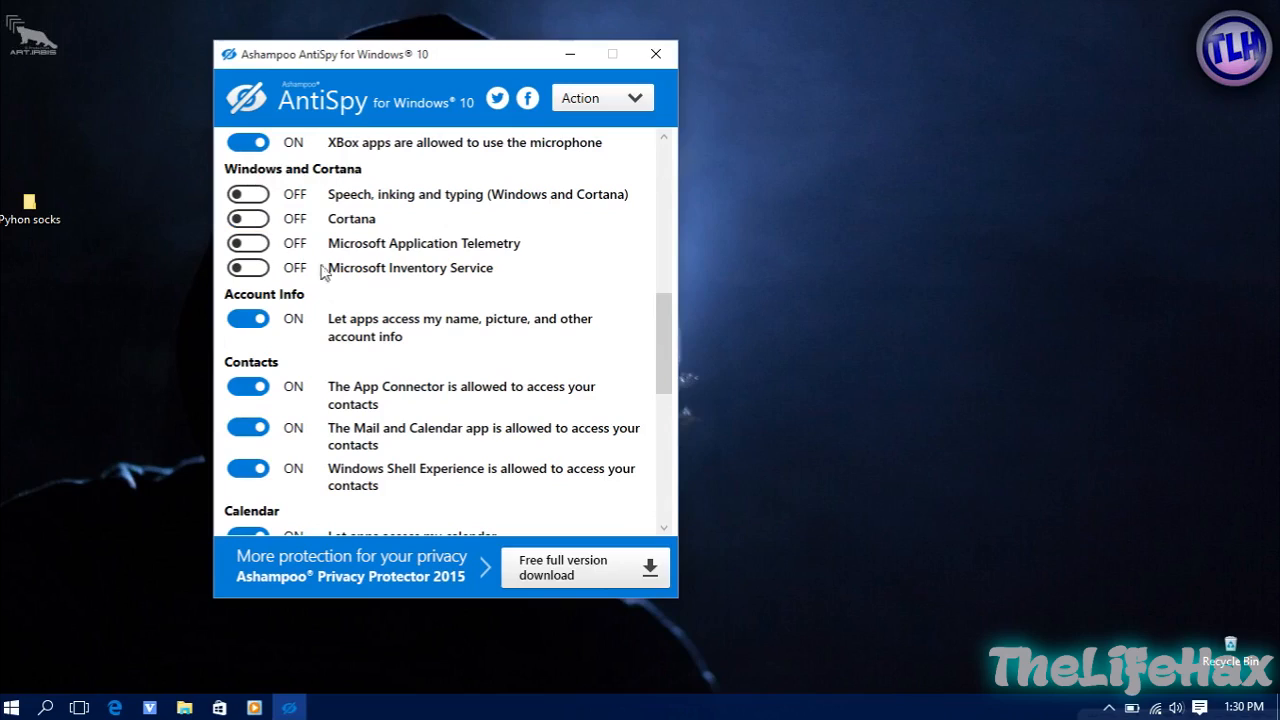
mouse_move(283, 230)
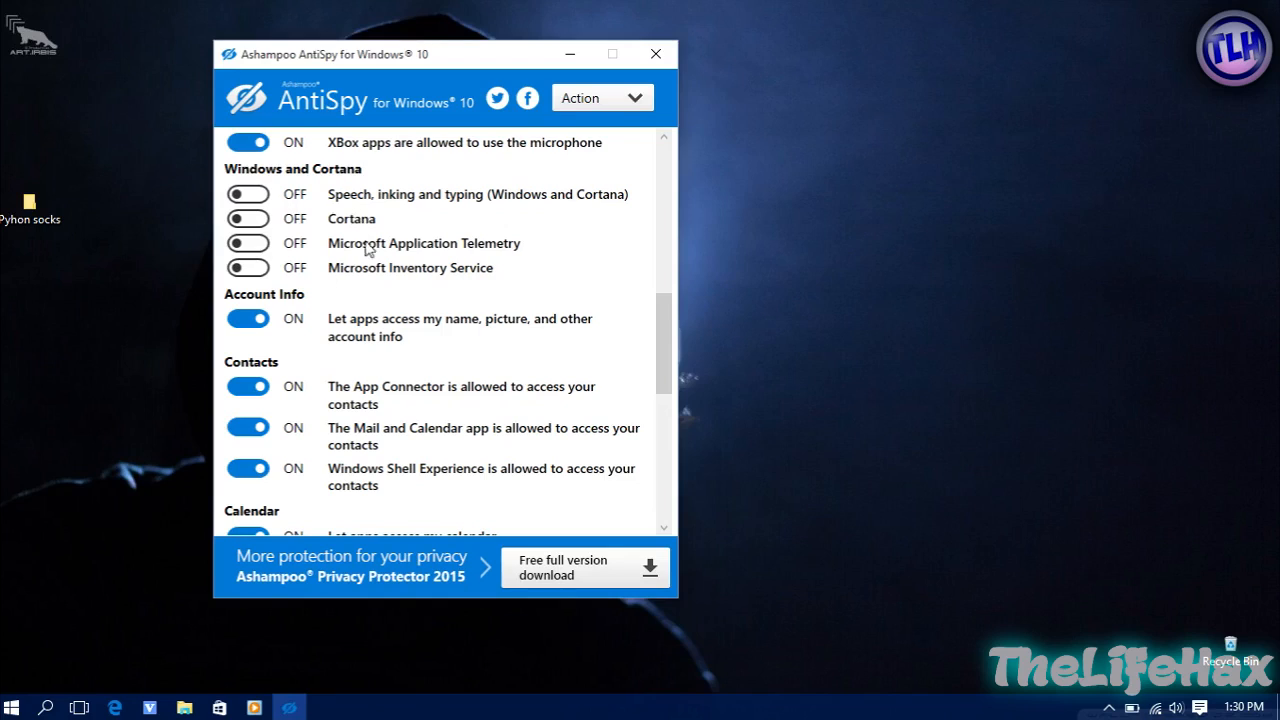
mouse_move(570, 54)
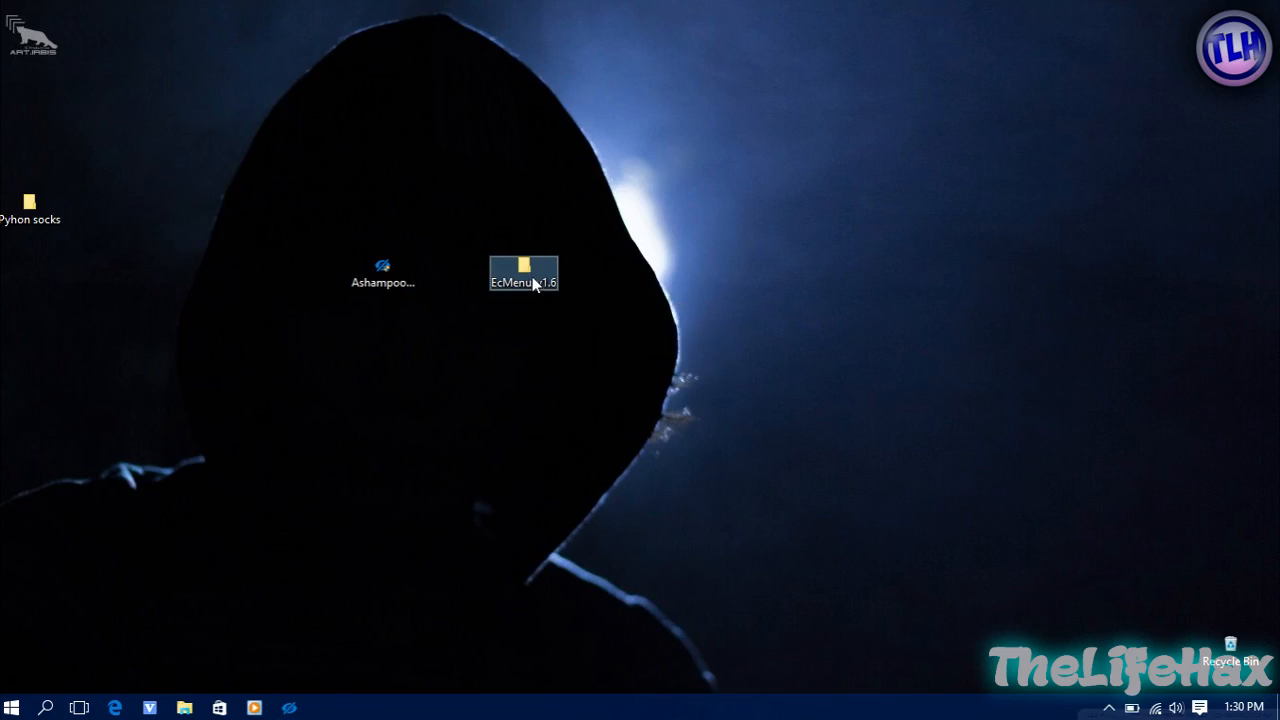
Enter the EcMenu_v1.6 folder, go to This PC and bring up its context menu
double_click(523, 273)
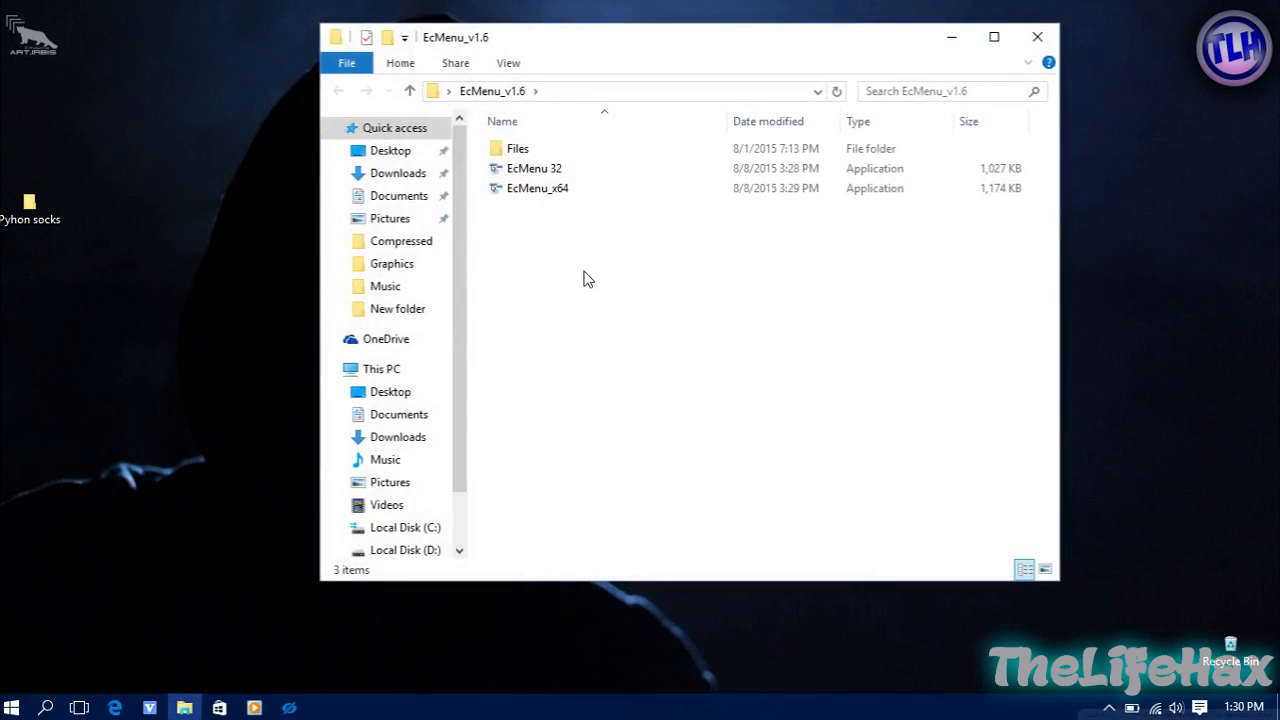
mouse_move(537, 188)
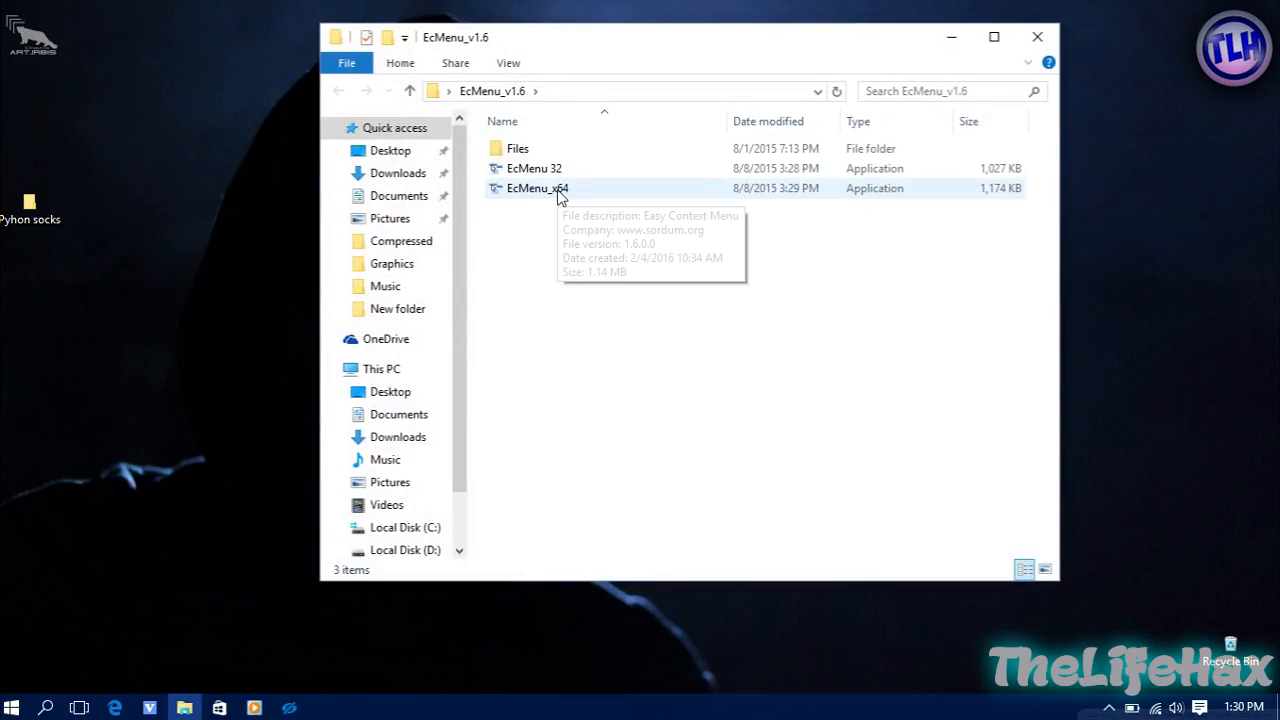
mouse_move(540, 228)
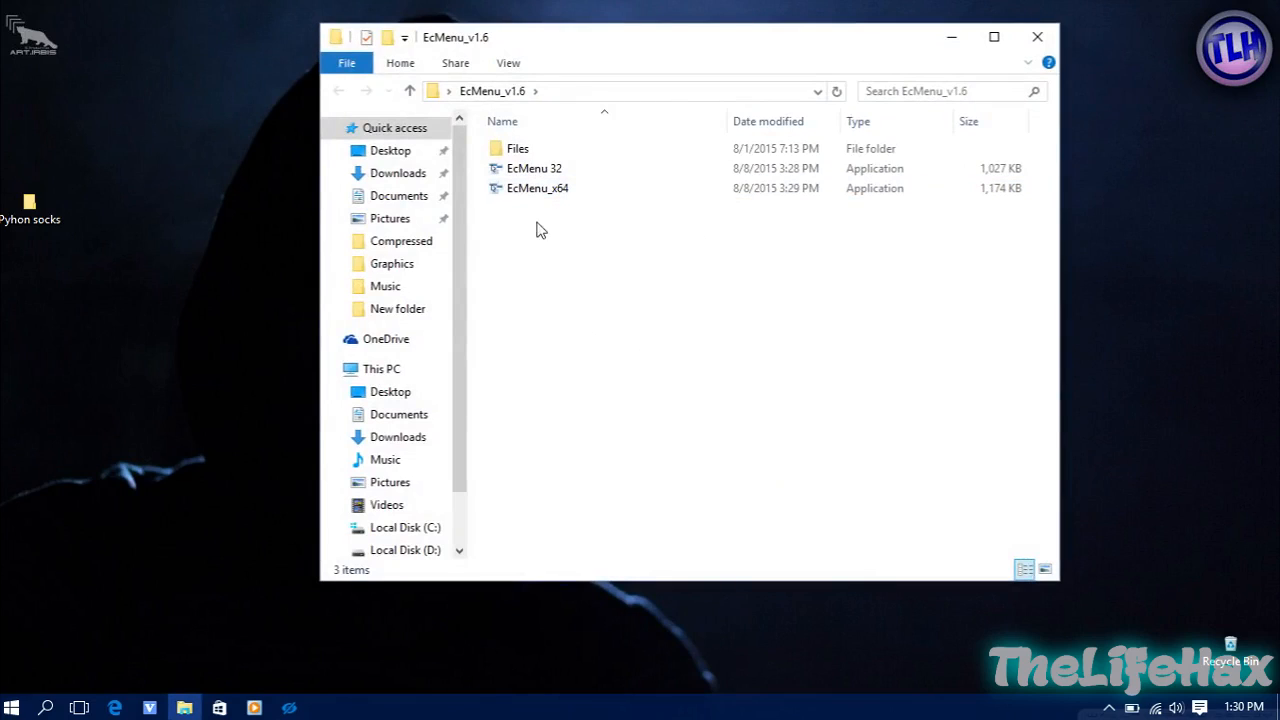
mouse_move(478, 372)
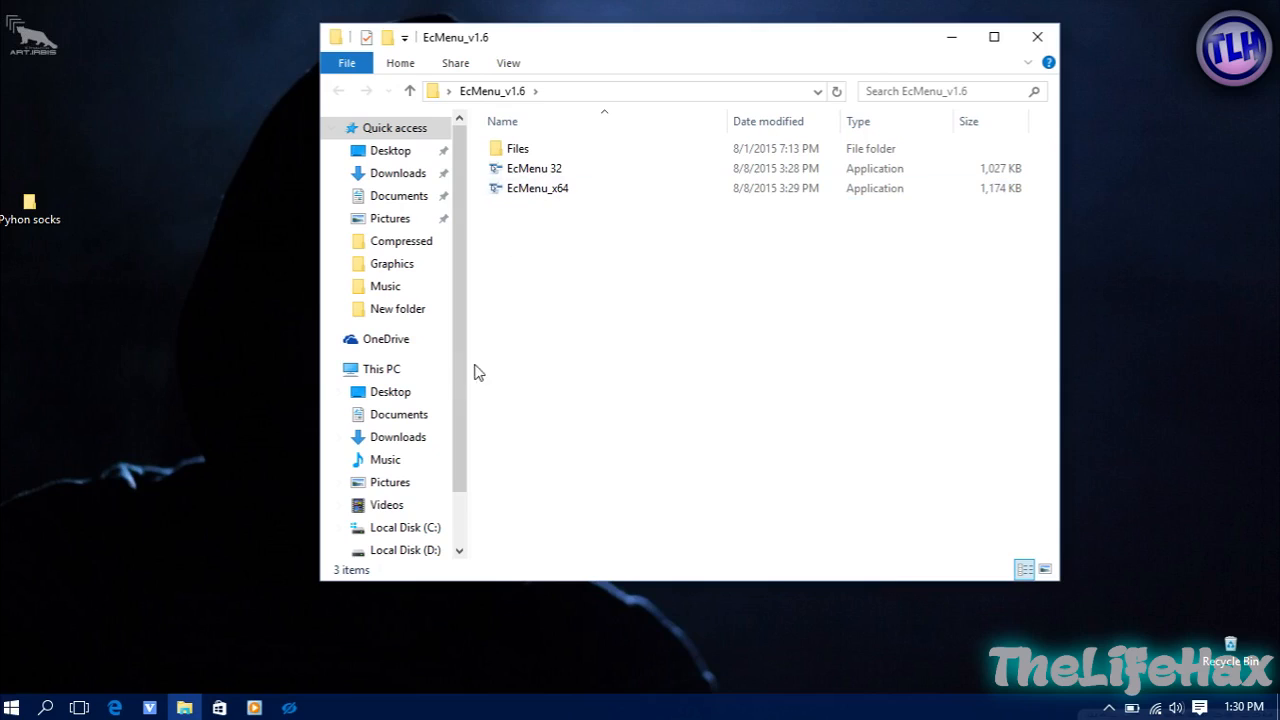
left_click(381, 368)
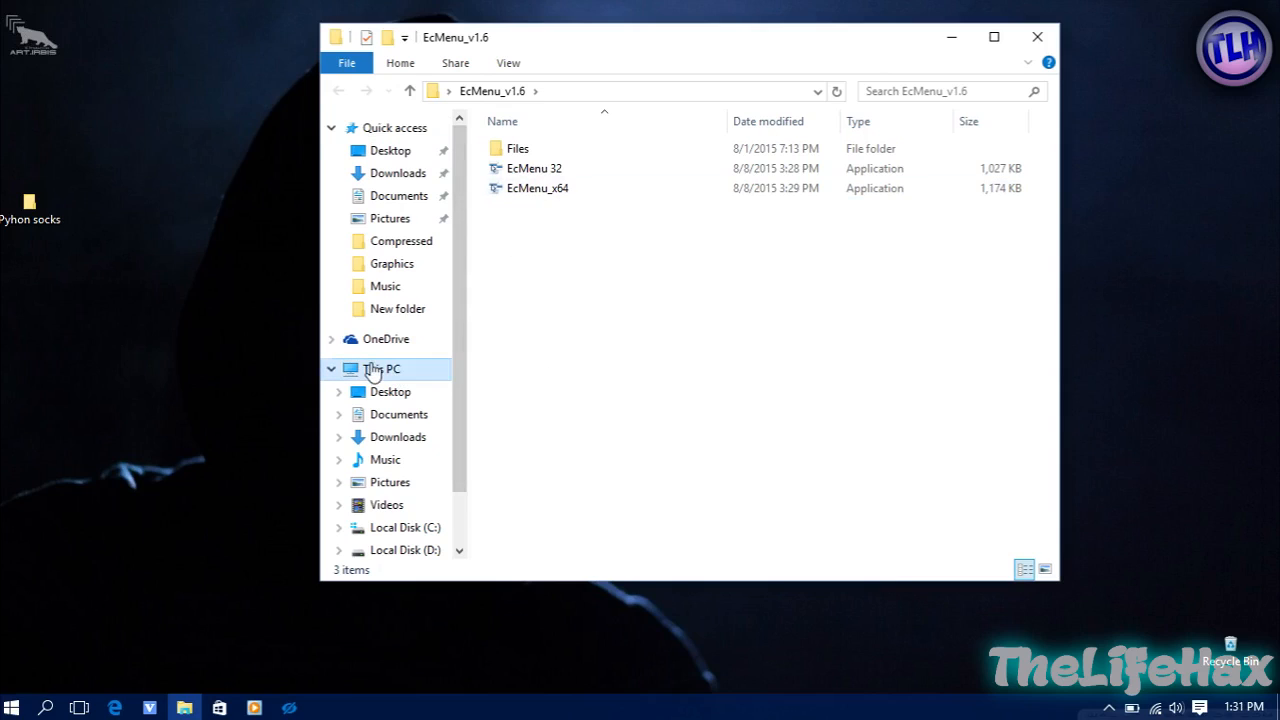
right_click(690, 450)
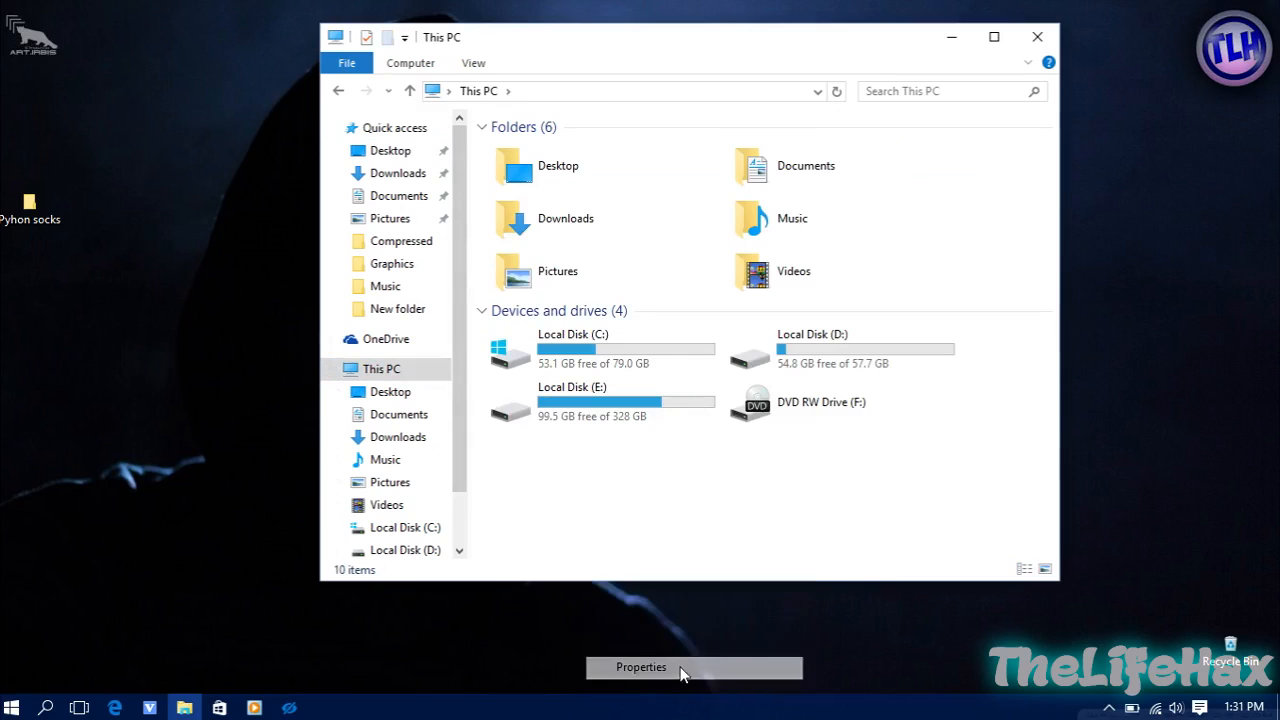
View System properties confirming 64-bit Windows 10 Pro, then return to the EcMenu_v1.6 folder
left_click(641, 667)
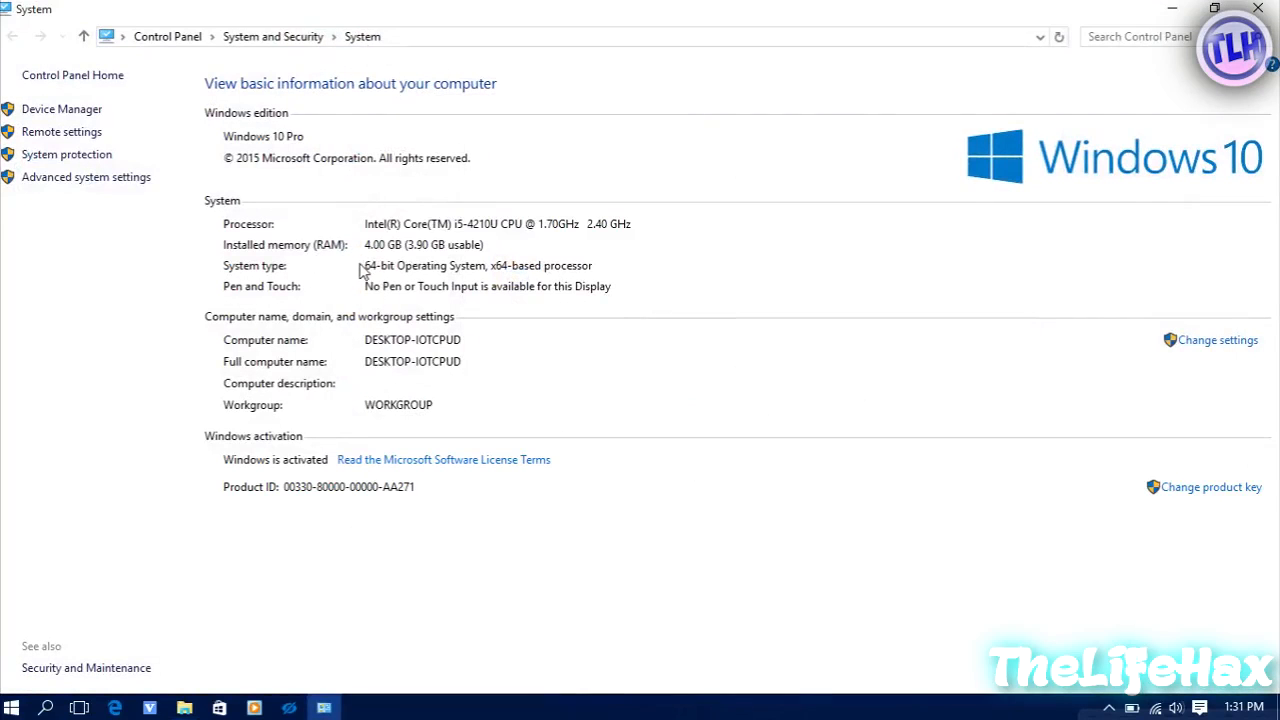
mouse_move(295, 278)
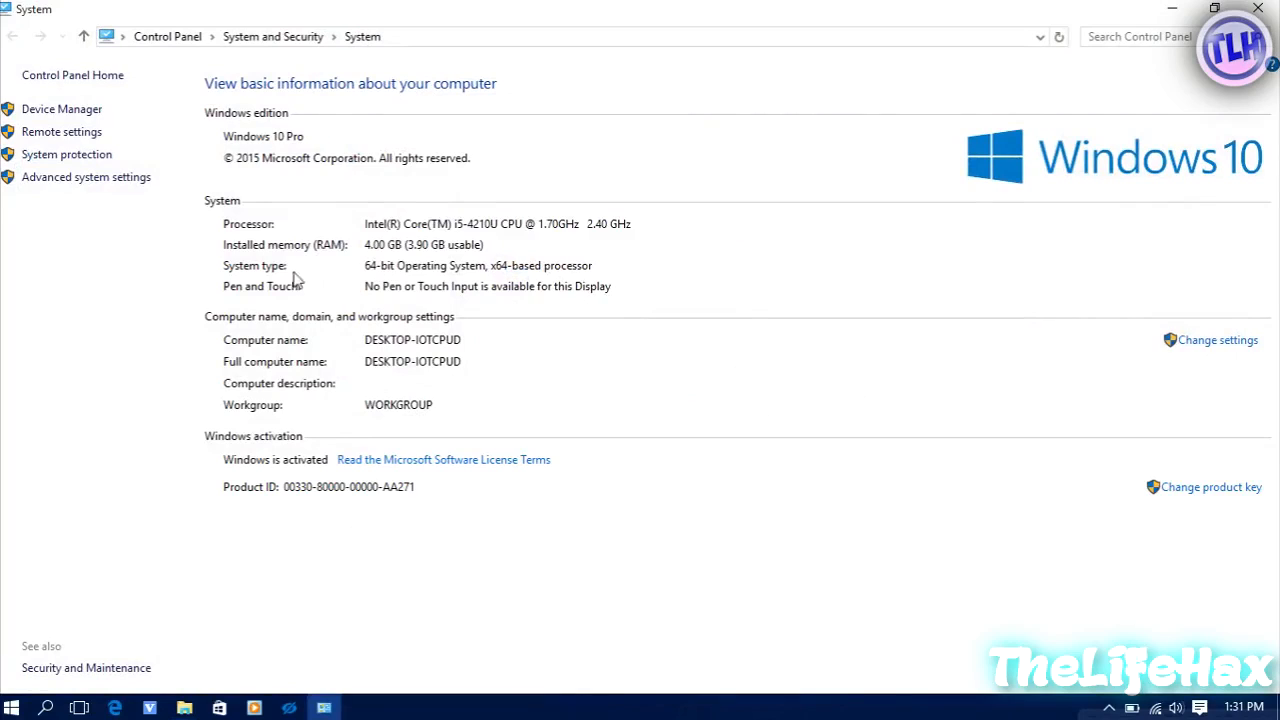
mouse_move(470, 266)
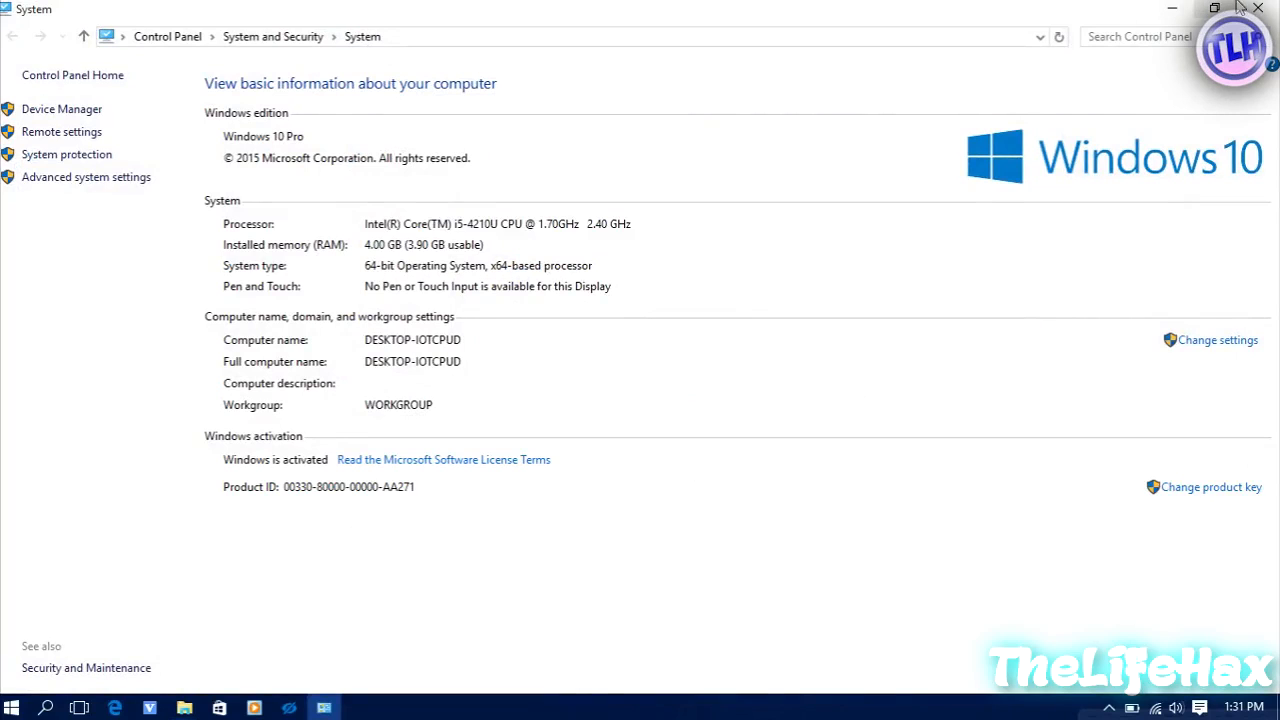
left_click(1258, 8)
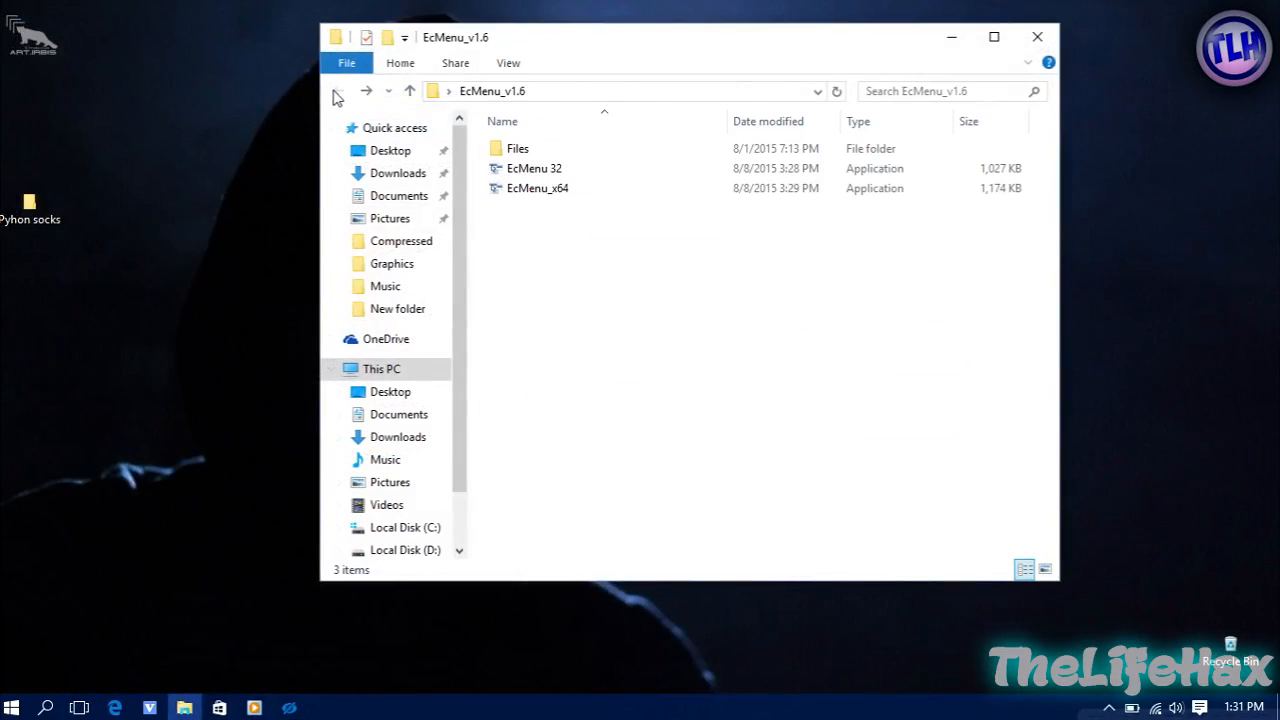
Run EcMenu_x64 as administrator and look through its menu-item tree
right_click(538, 188)
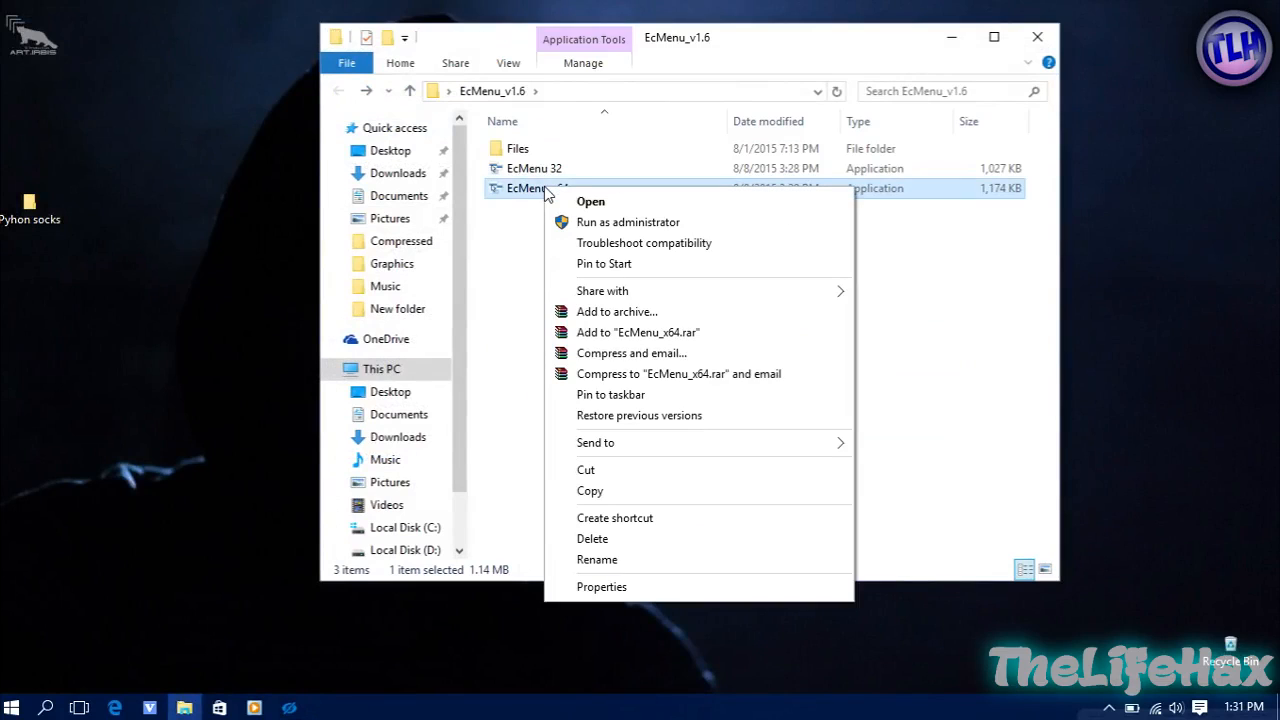
mouse_move(628, 222)
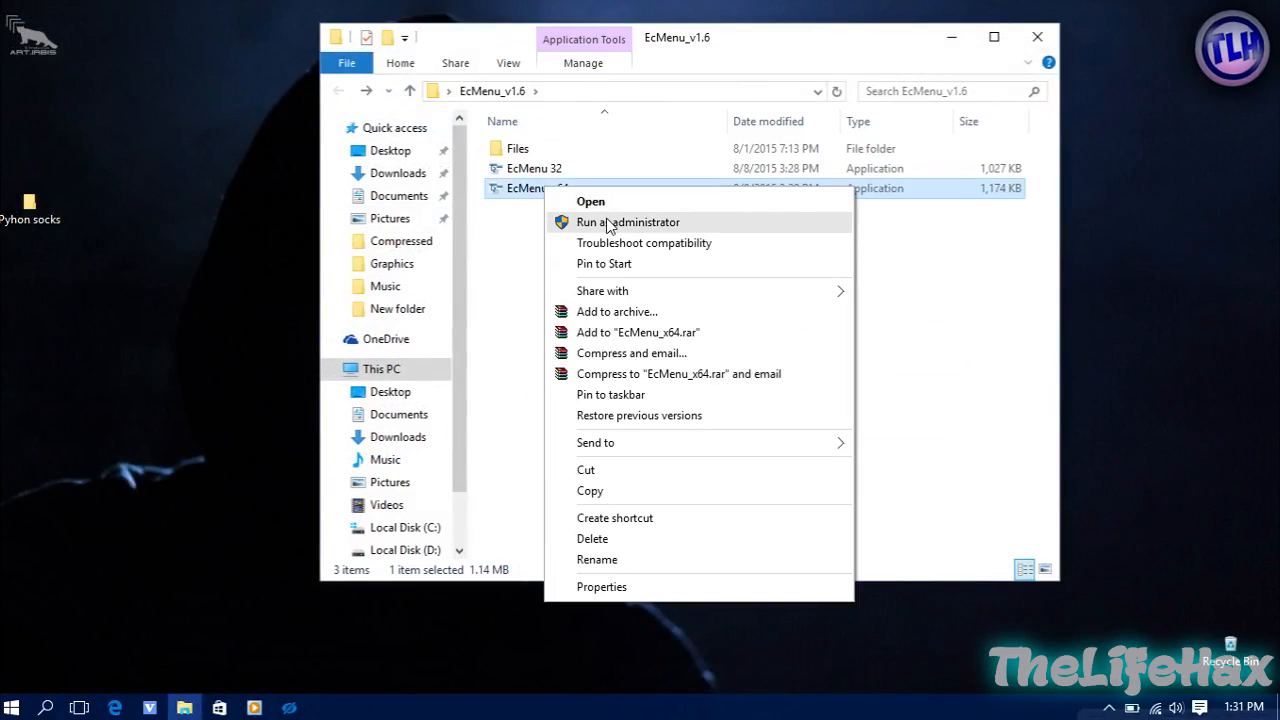
left_click(590, 201)
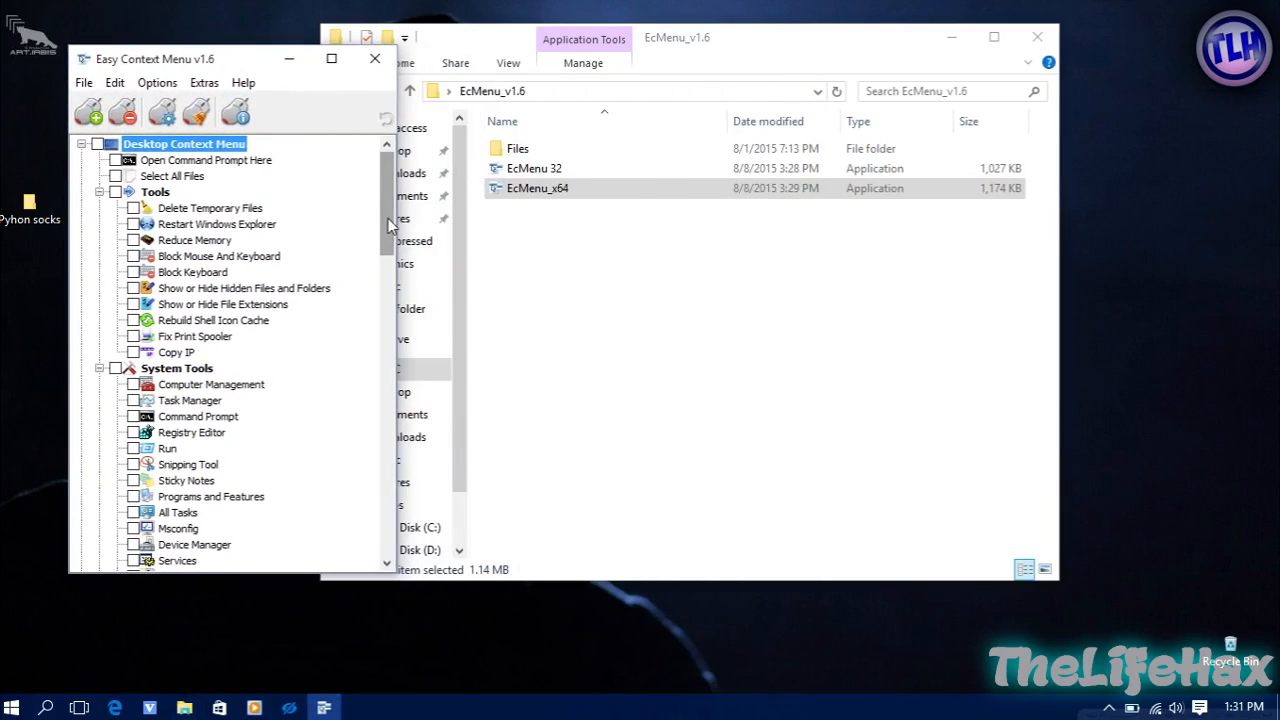
scroll("down", 3)
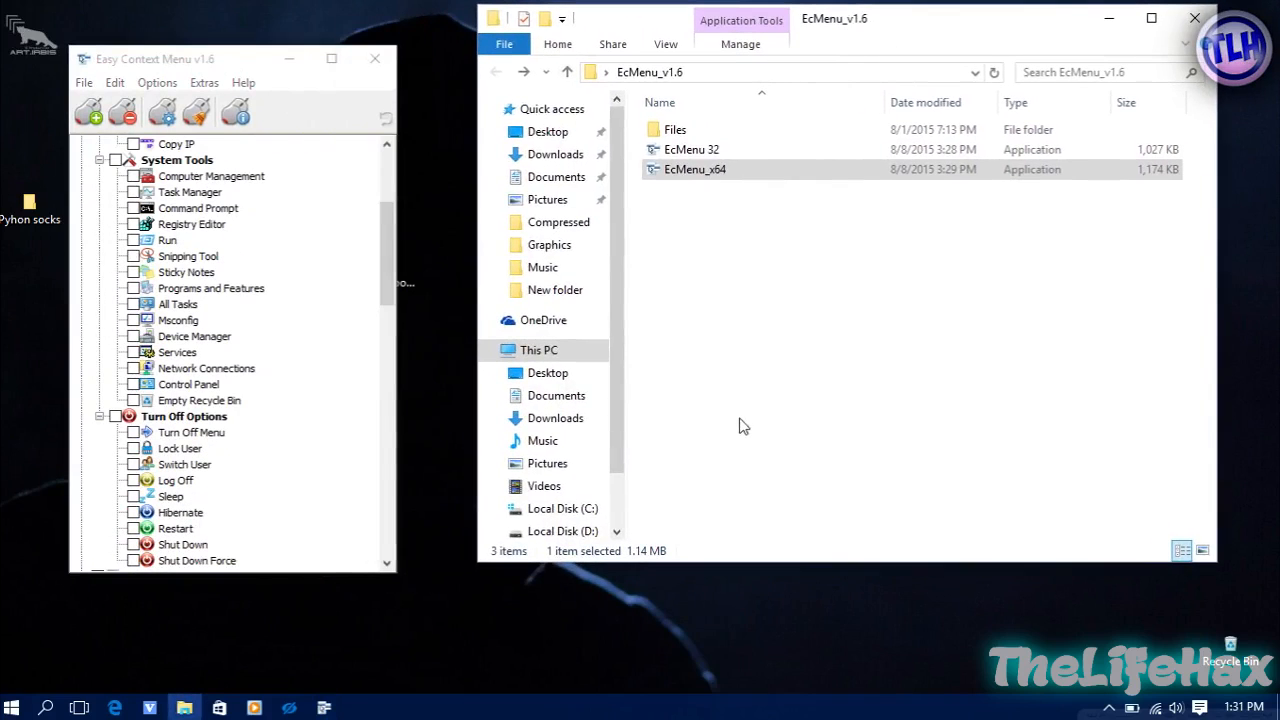
left_click(46, 708)
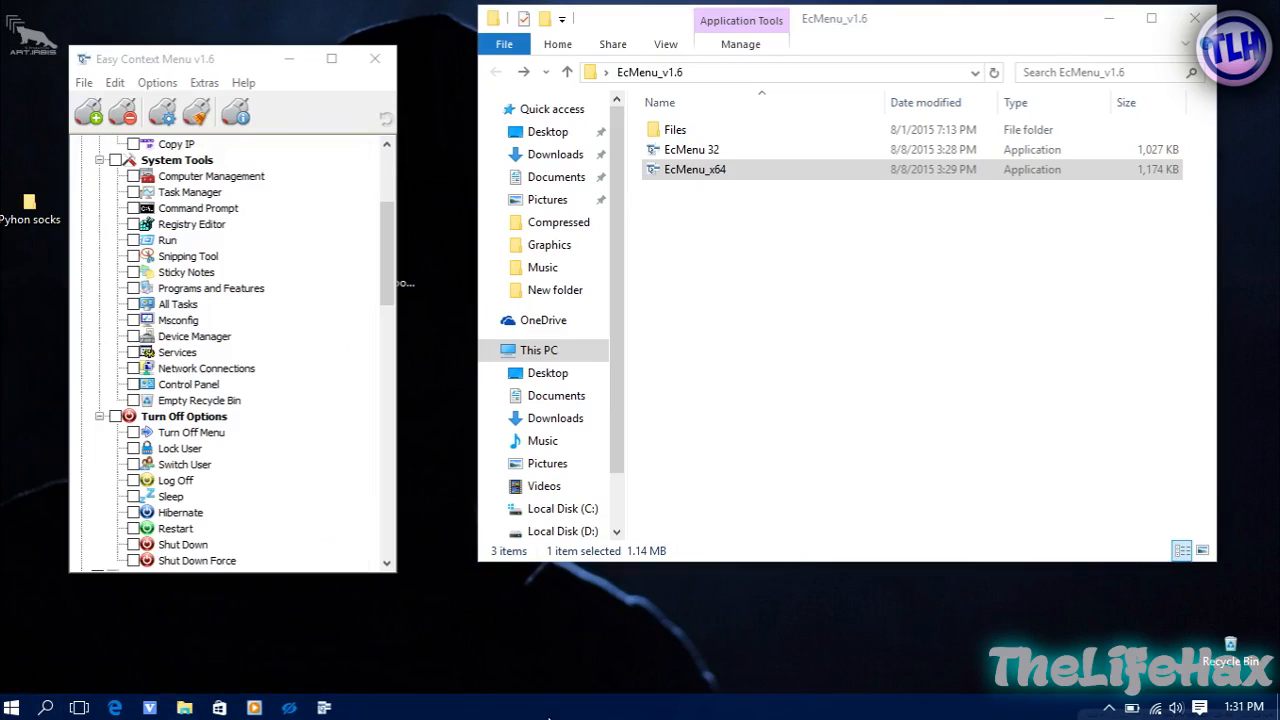
mouse_move(595, 647)
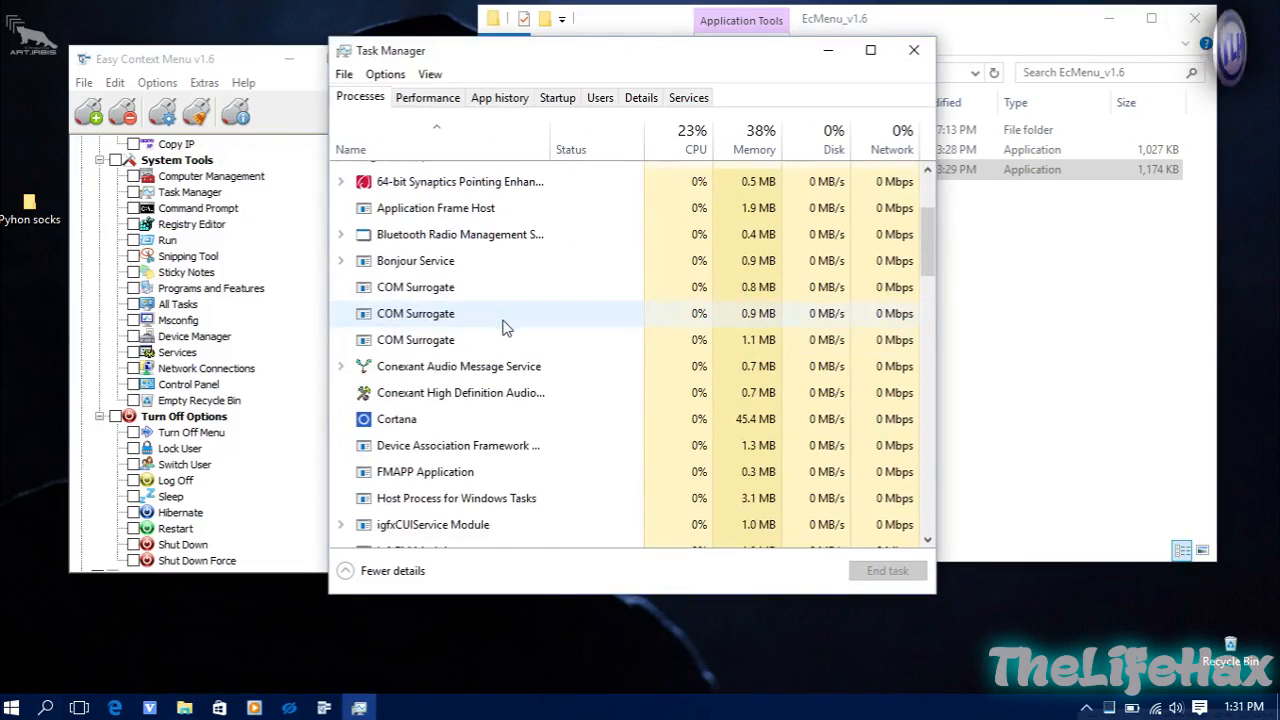
Locate the Cortana process and open its file location from Task Manager
left_click(397, 419)
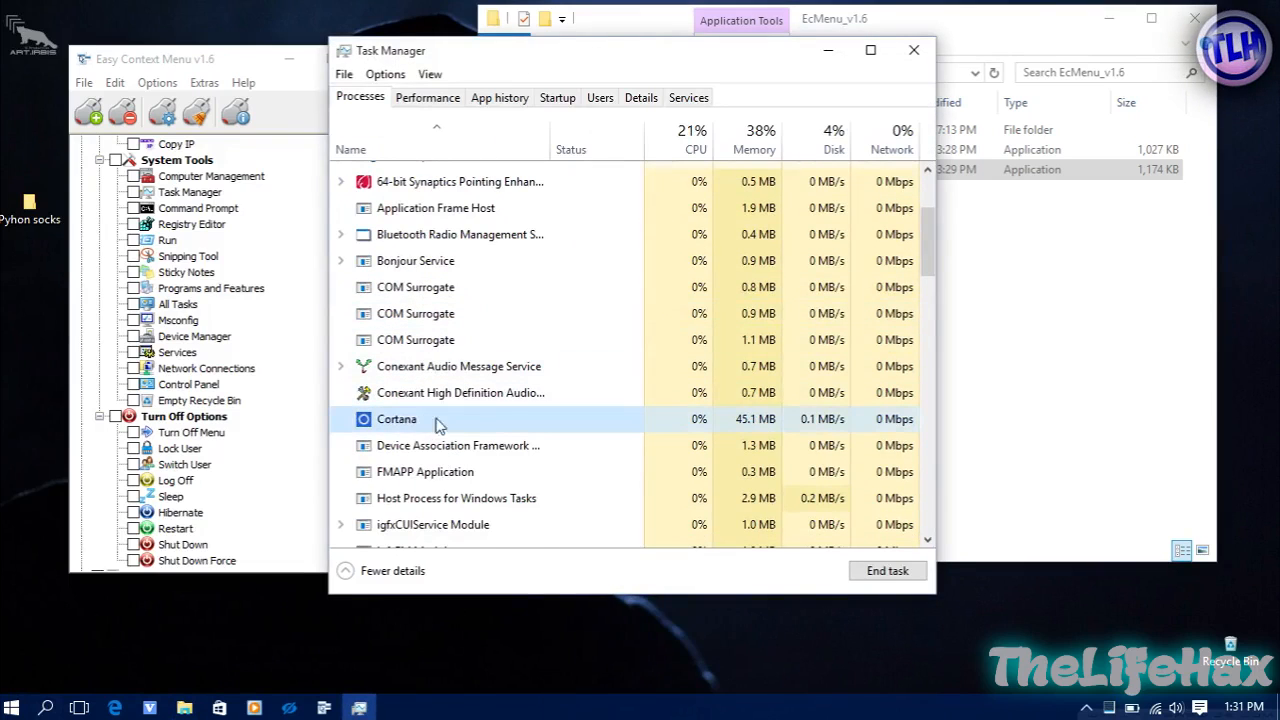
scroll("down", 3)
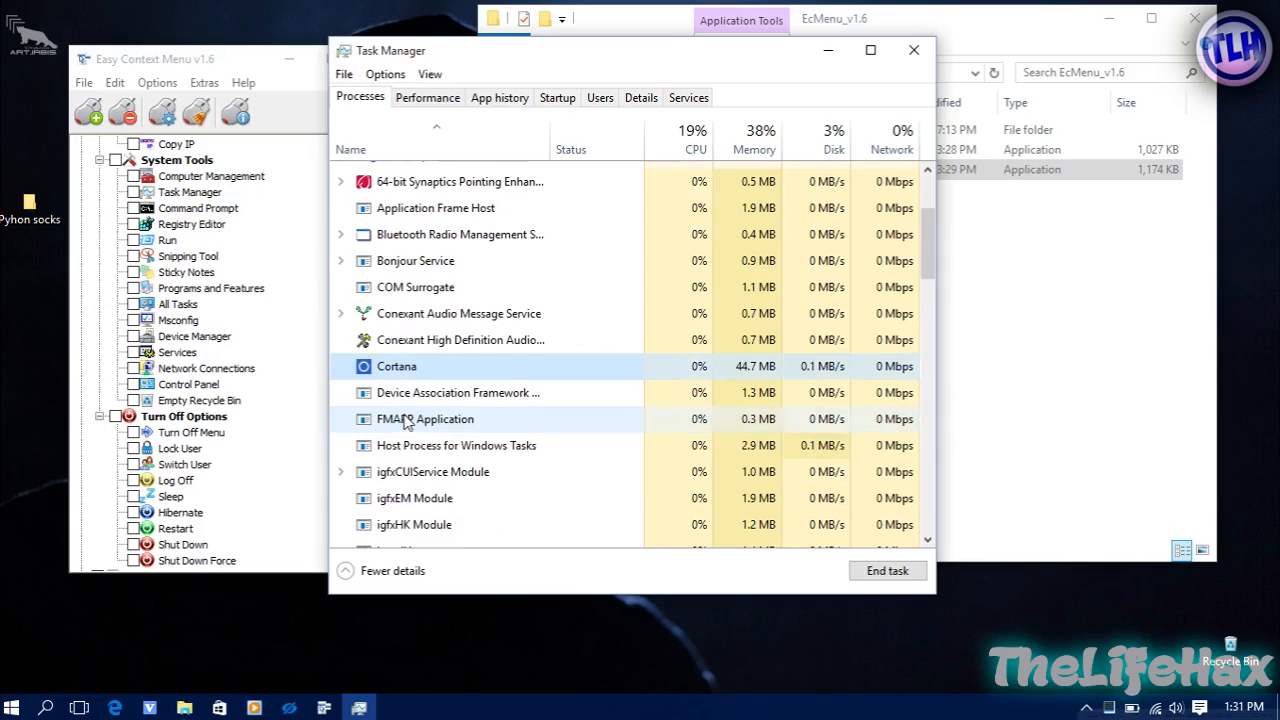
right_click(396, 366)
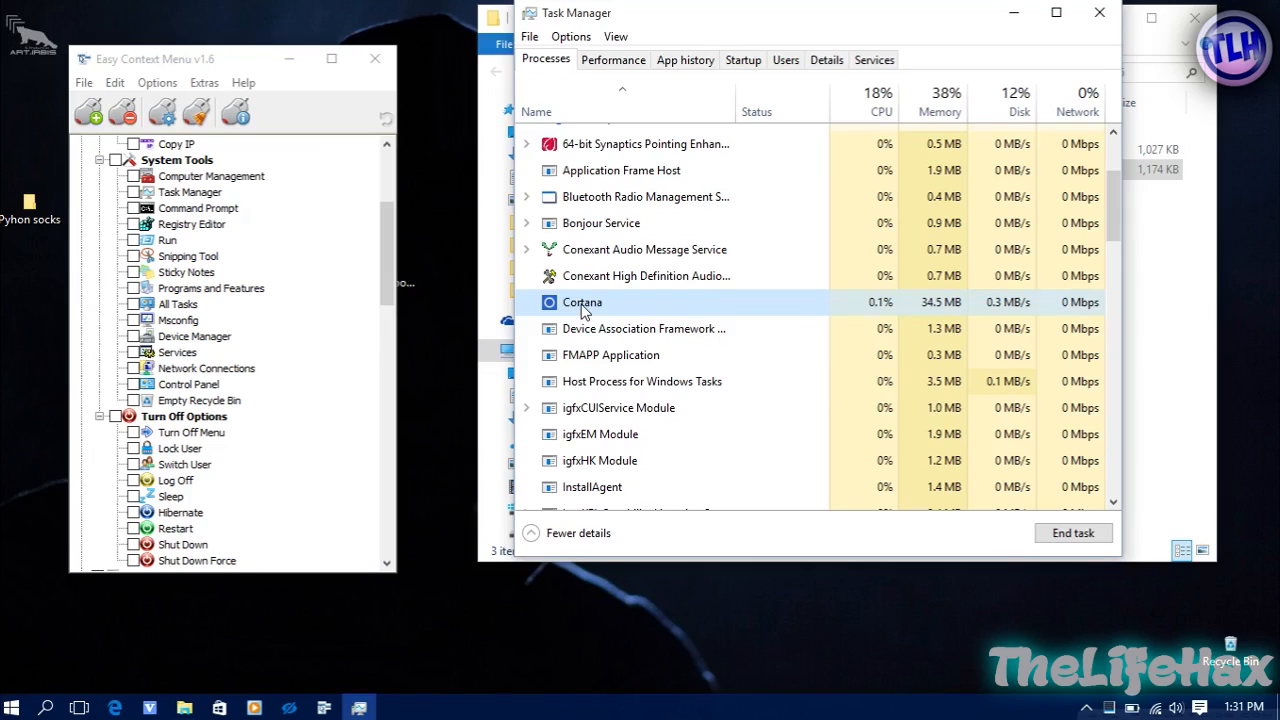
right_click(583, 302)
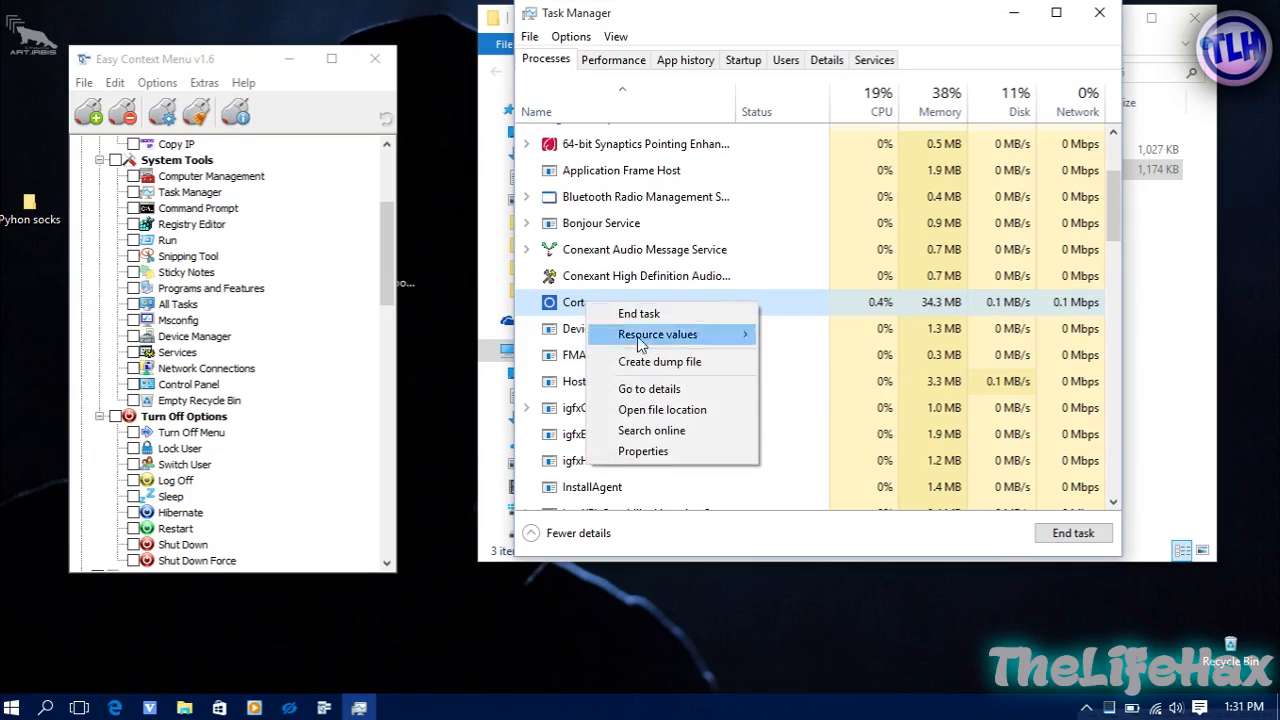
mouse_move(662, 409)
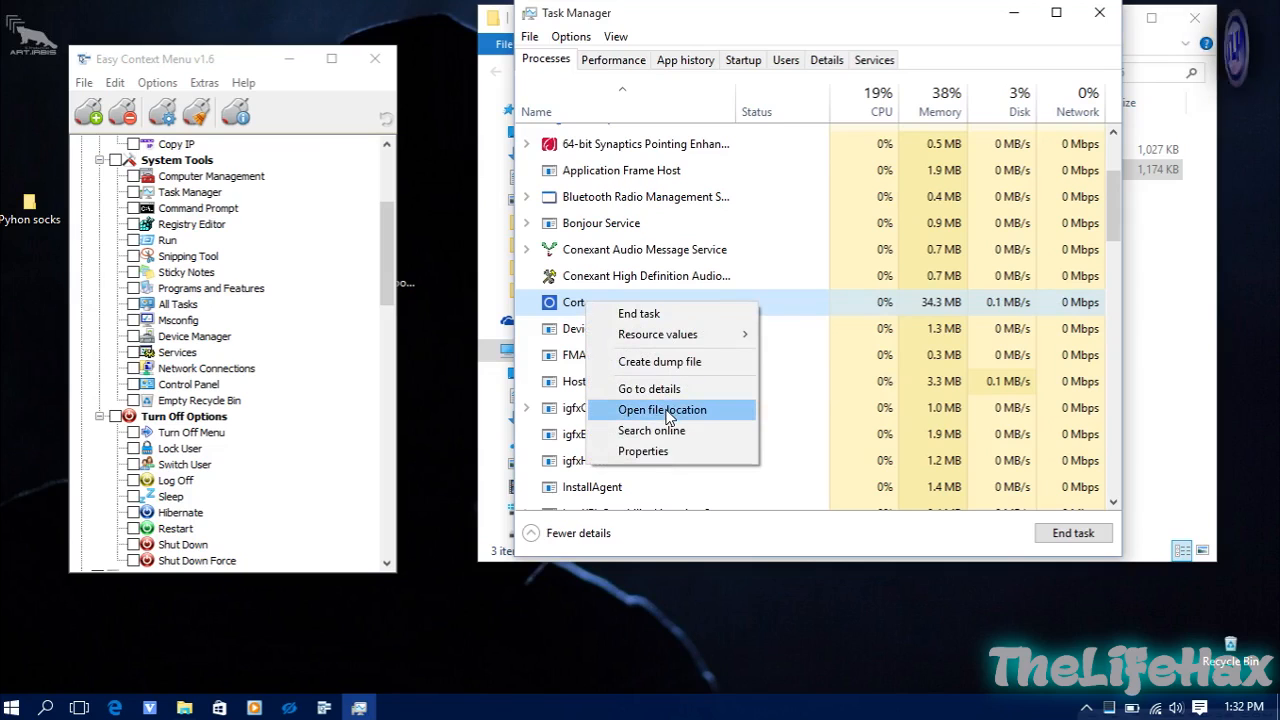
left_click(662, 409)
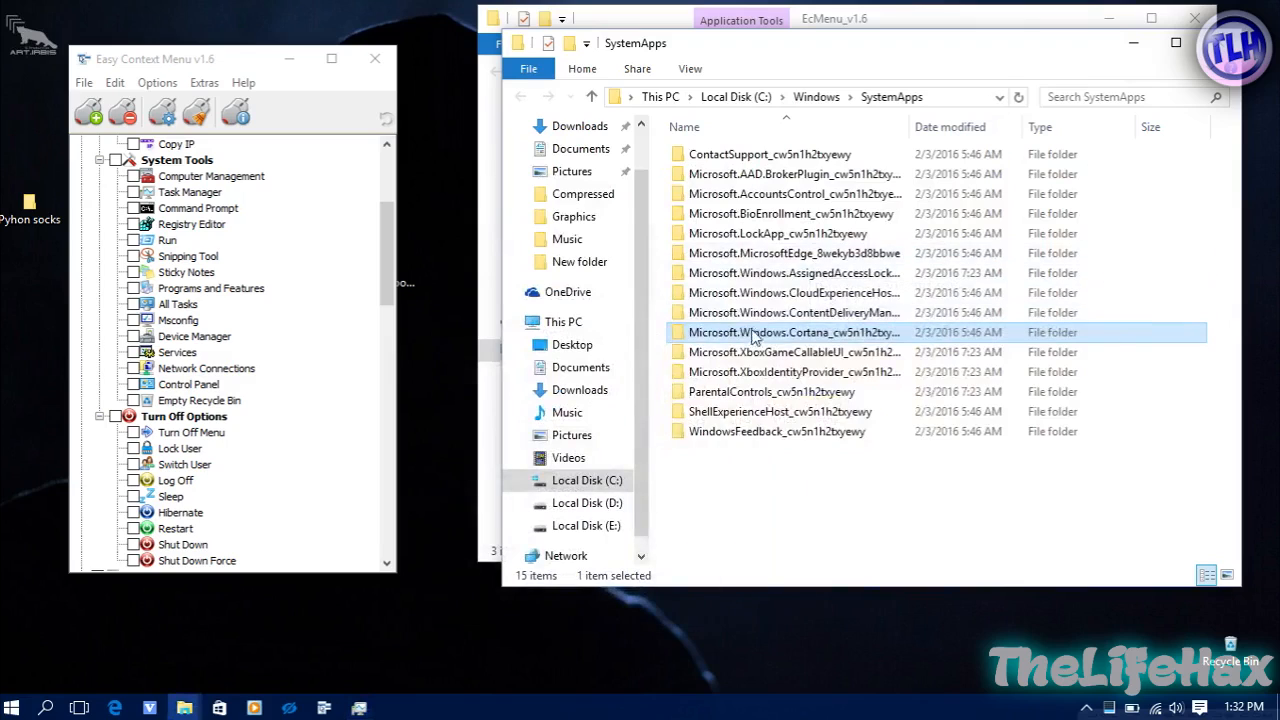
mouse_move(800, 340)
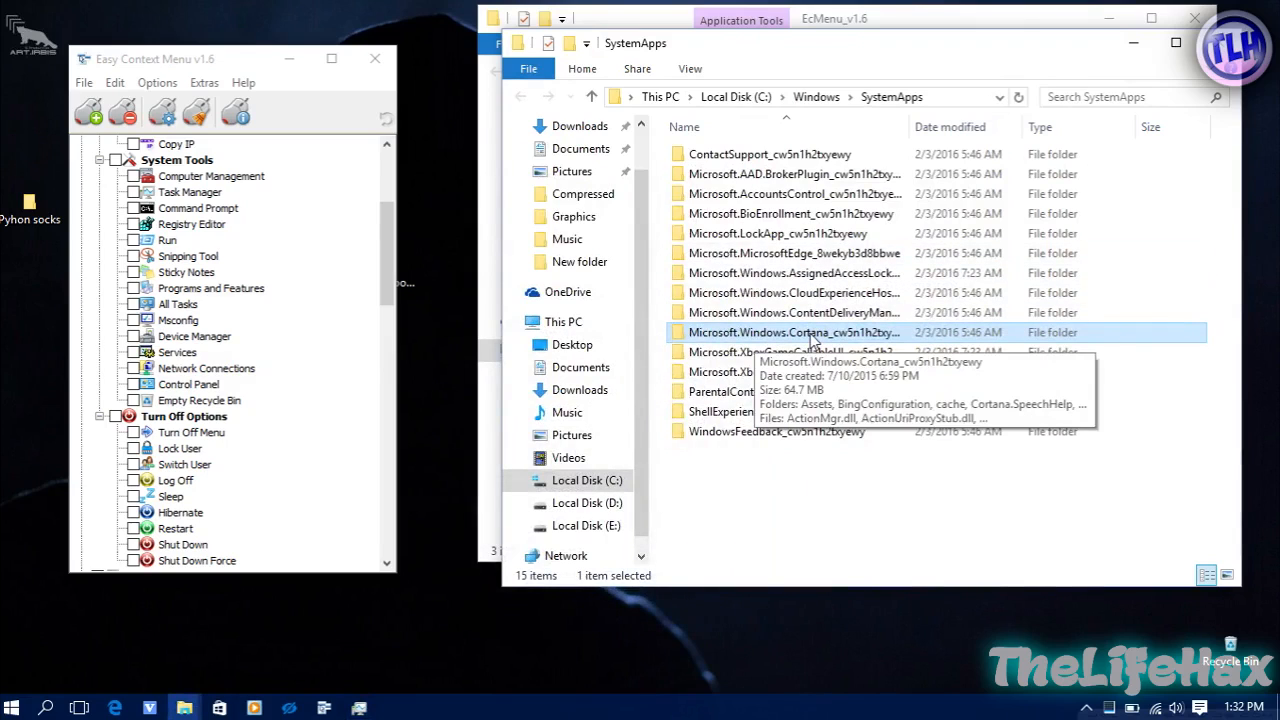
mouse_move(862, 338)
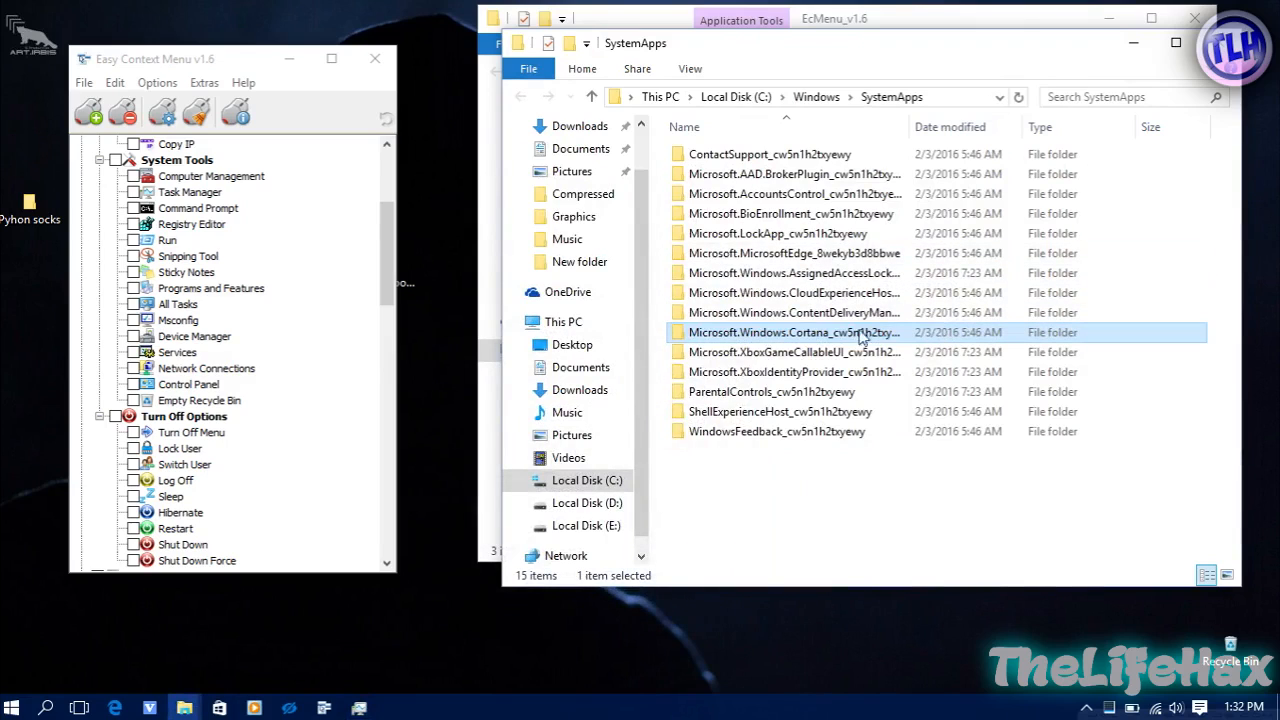
mouse_move(855, 332)
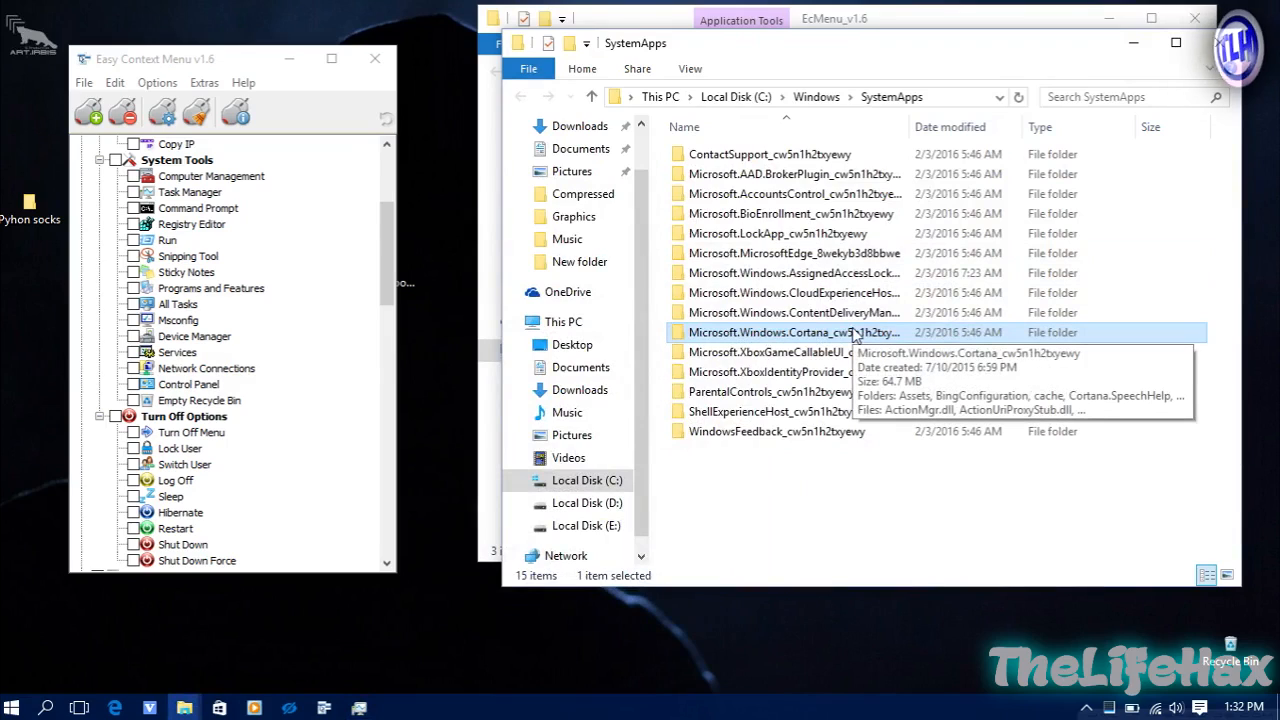
mouse_move(848, 335)
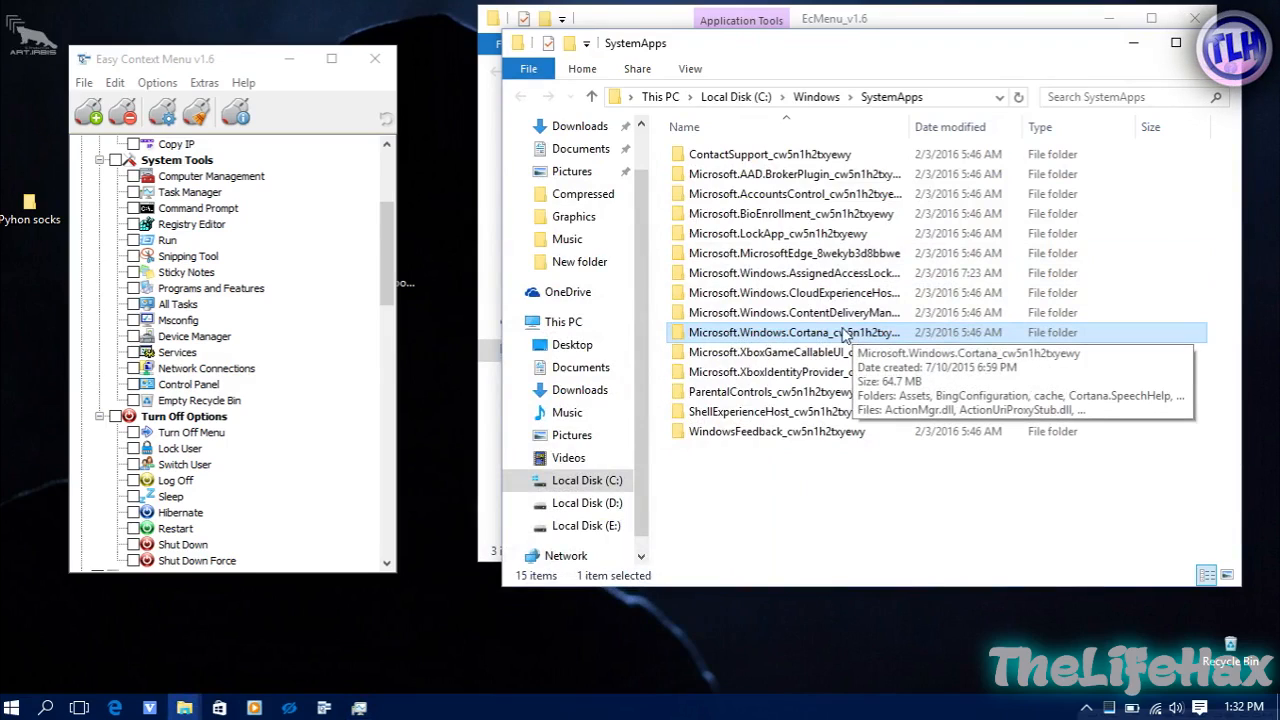
mouse_move(740, 338)
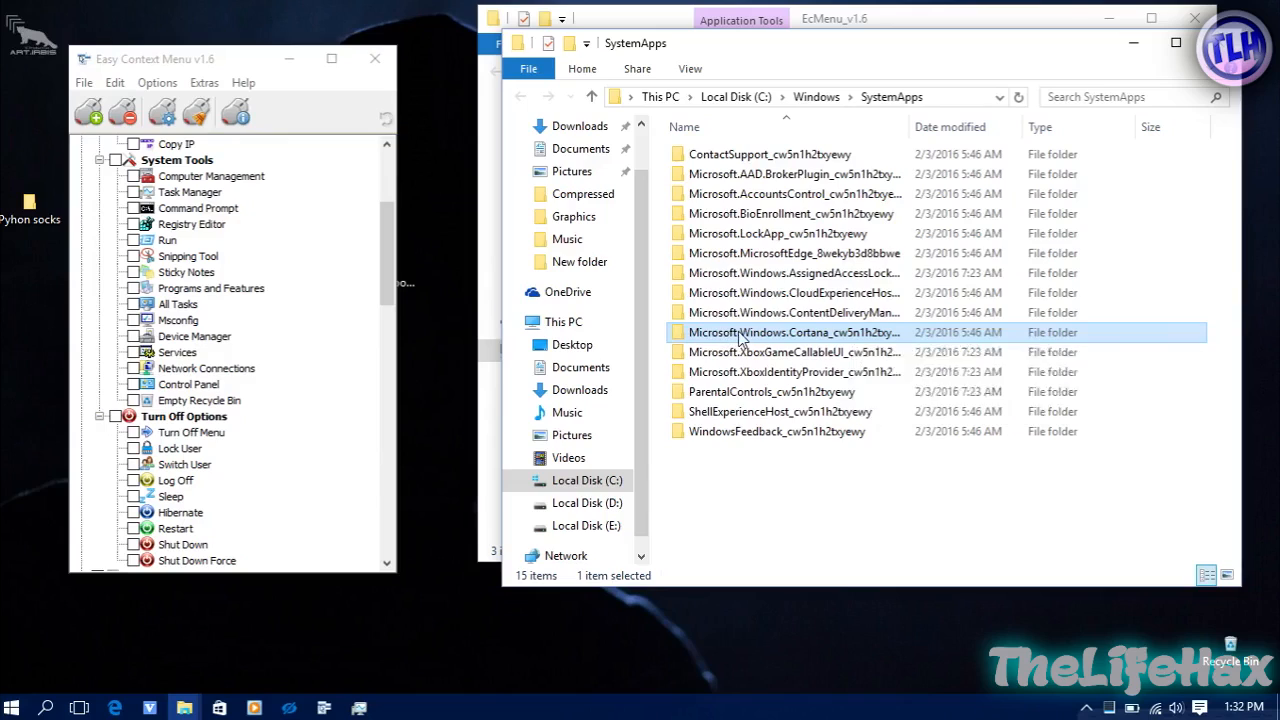
Bring up the context menu of the Microsoft.Windows.Cortana folder in C:\Windows\SystemApps twice
right_click(793, 332)
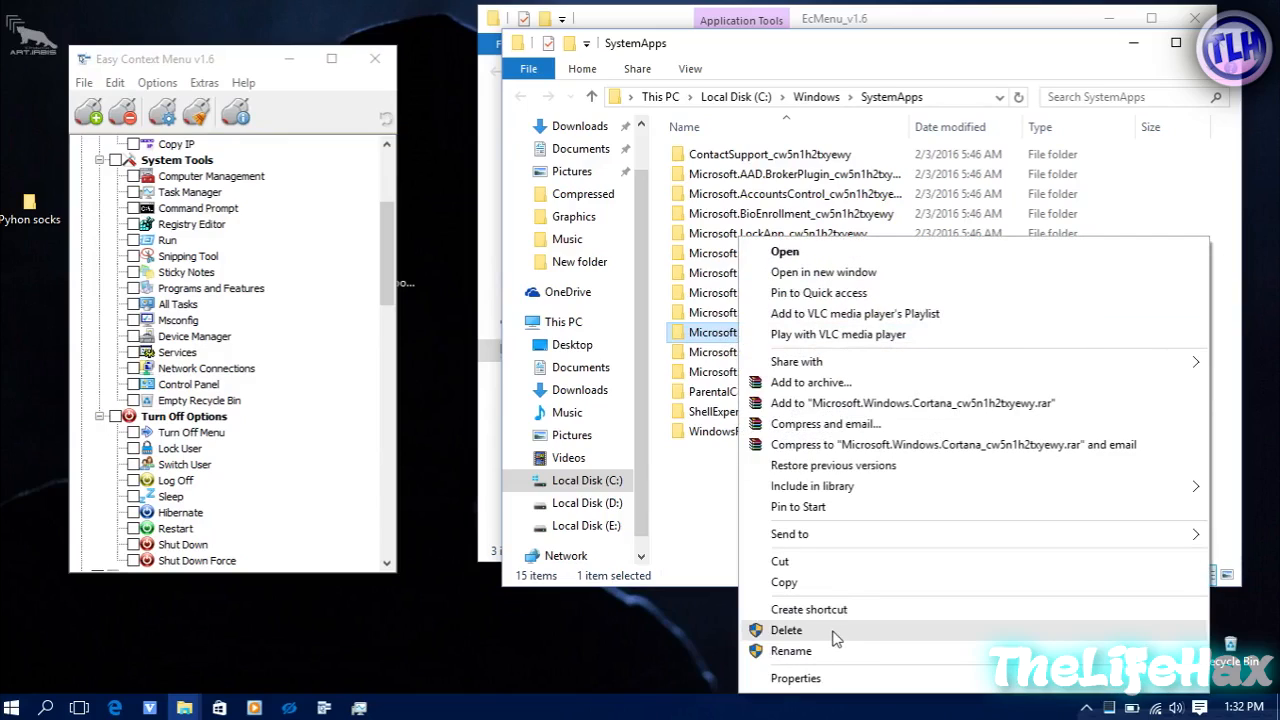
mouse_move(818, 637)
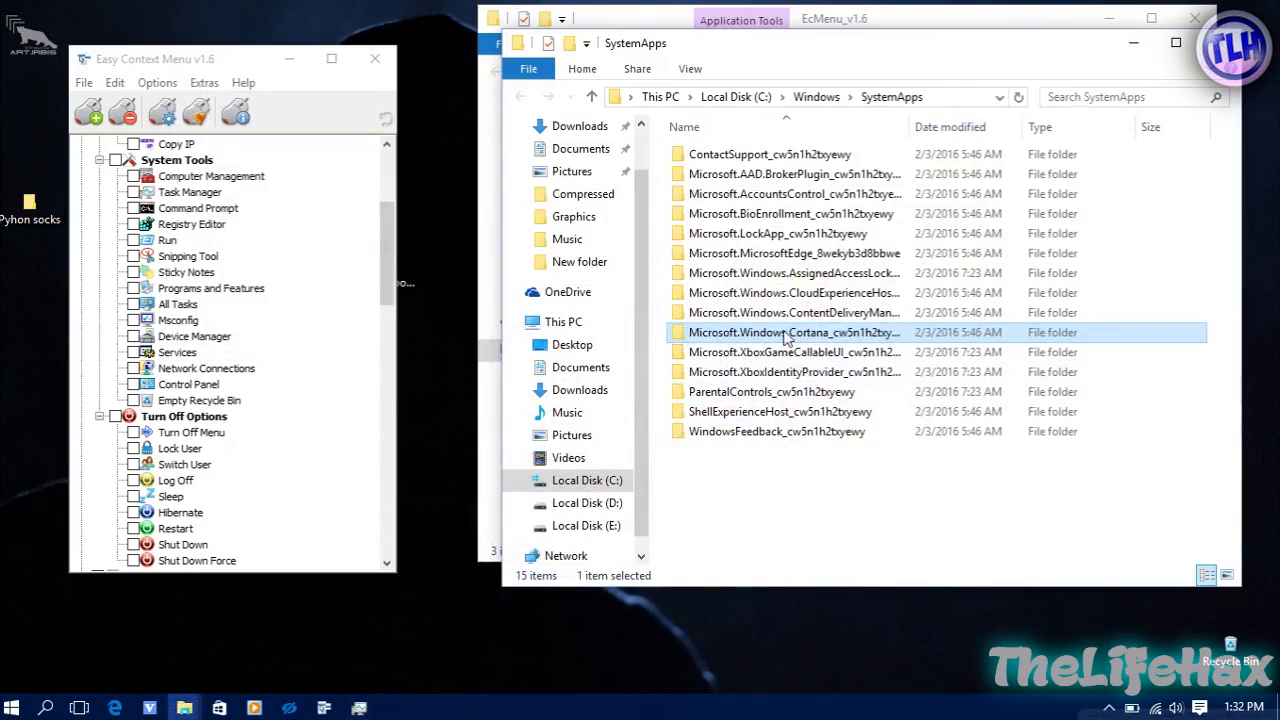
mouse_move(750, 335)
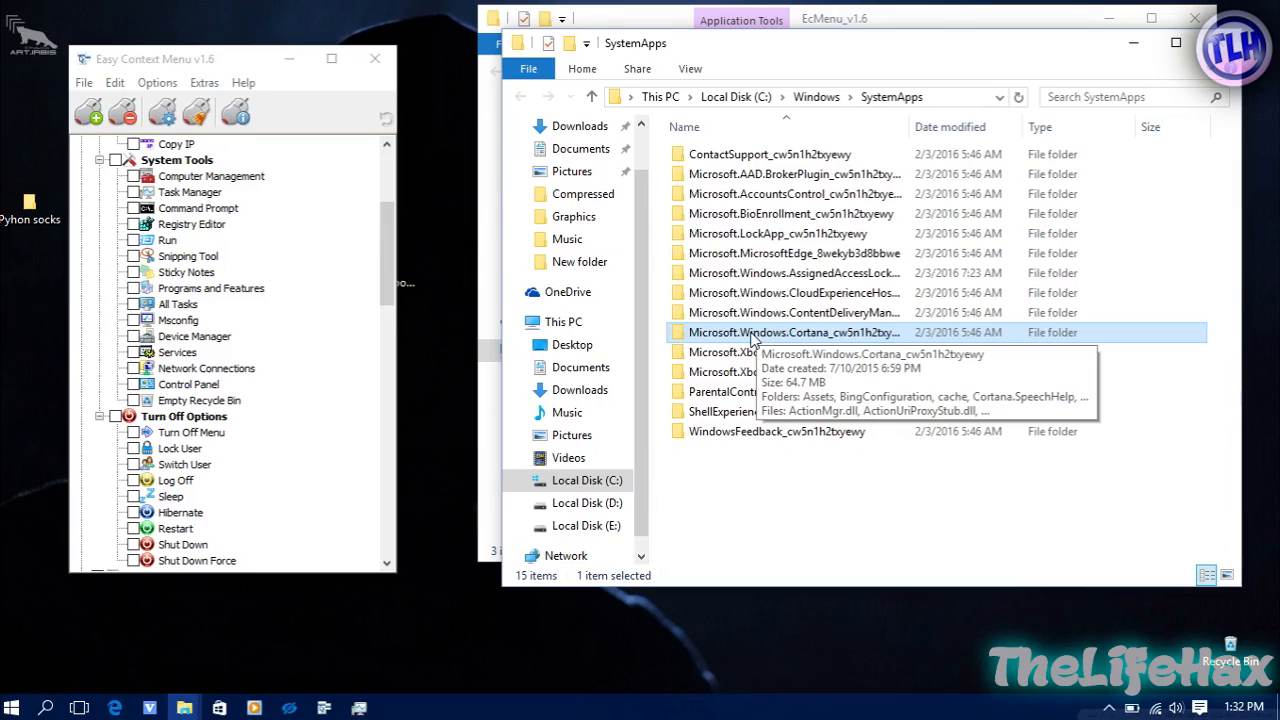
right_click(793, 332)
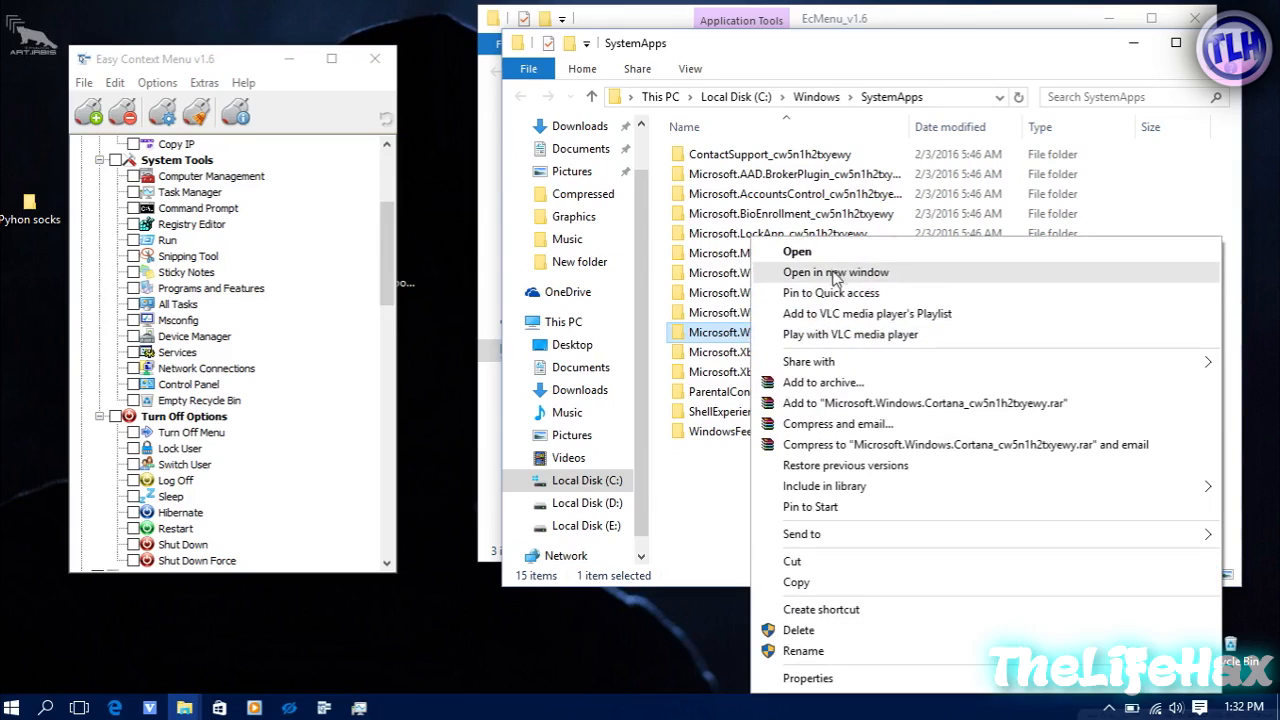
mouse_move(858, 292)
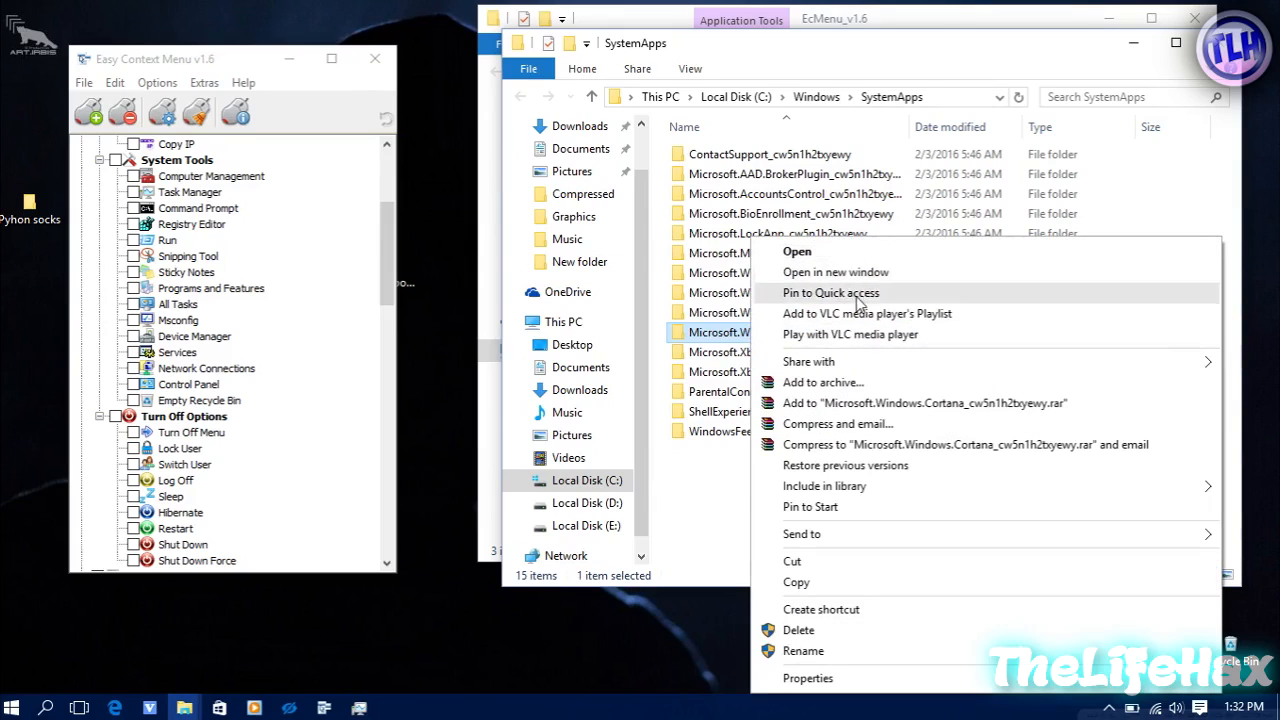
mouse_move(735, 340)
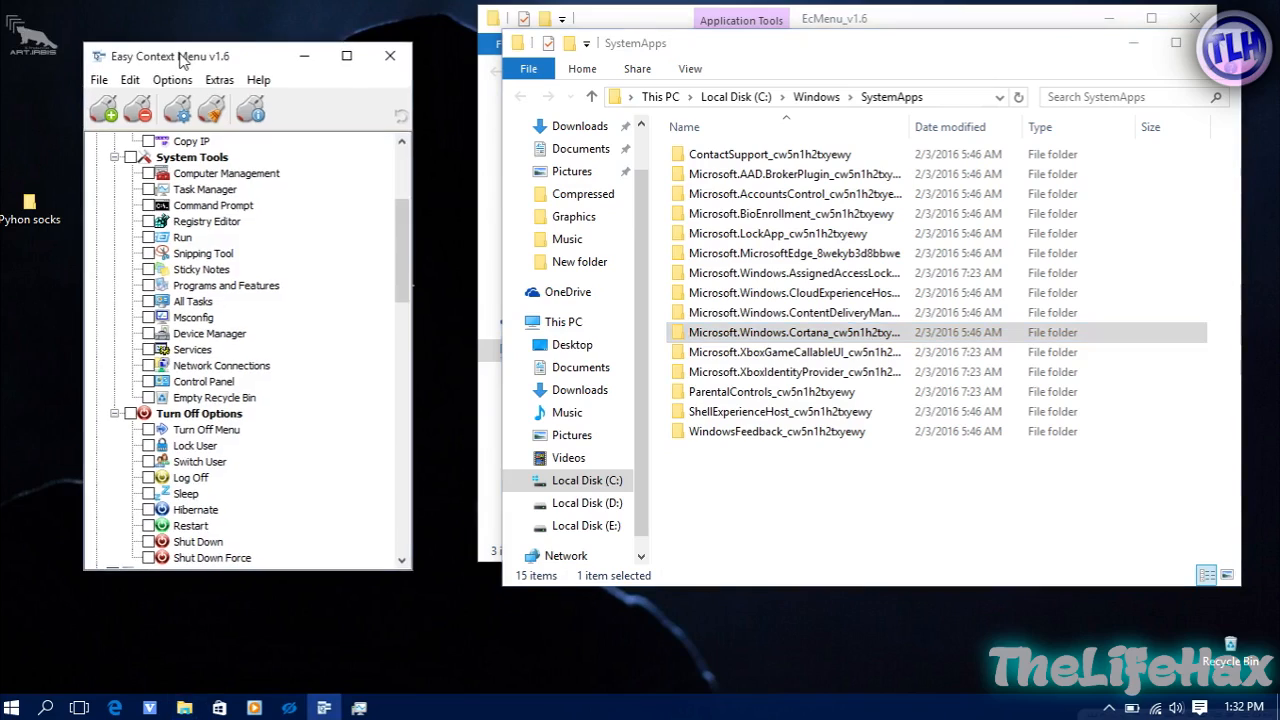
mouse_move(145, 64)
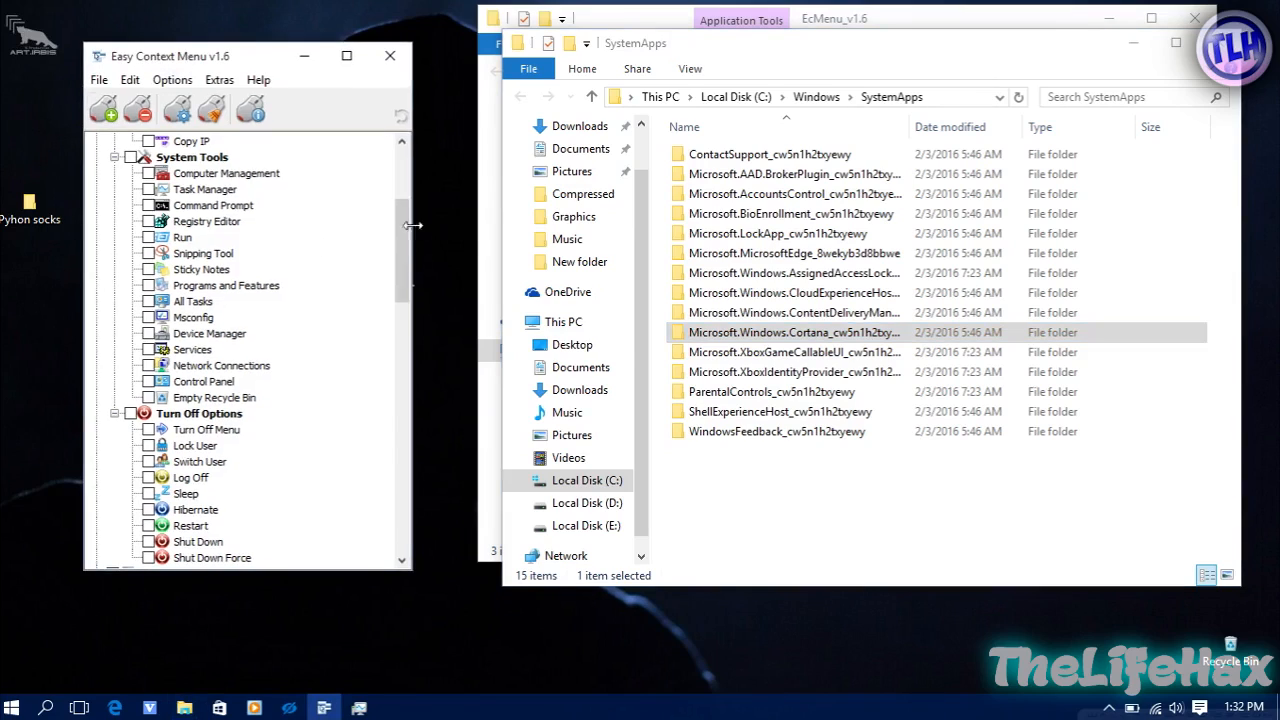
Tick Take Ownership under Folder Context Menu so it appears in folder right-click menus
scroll("down", 3)
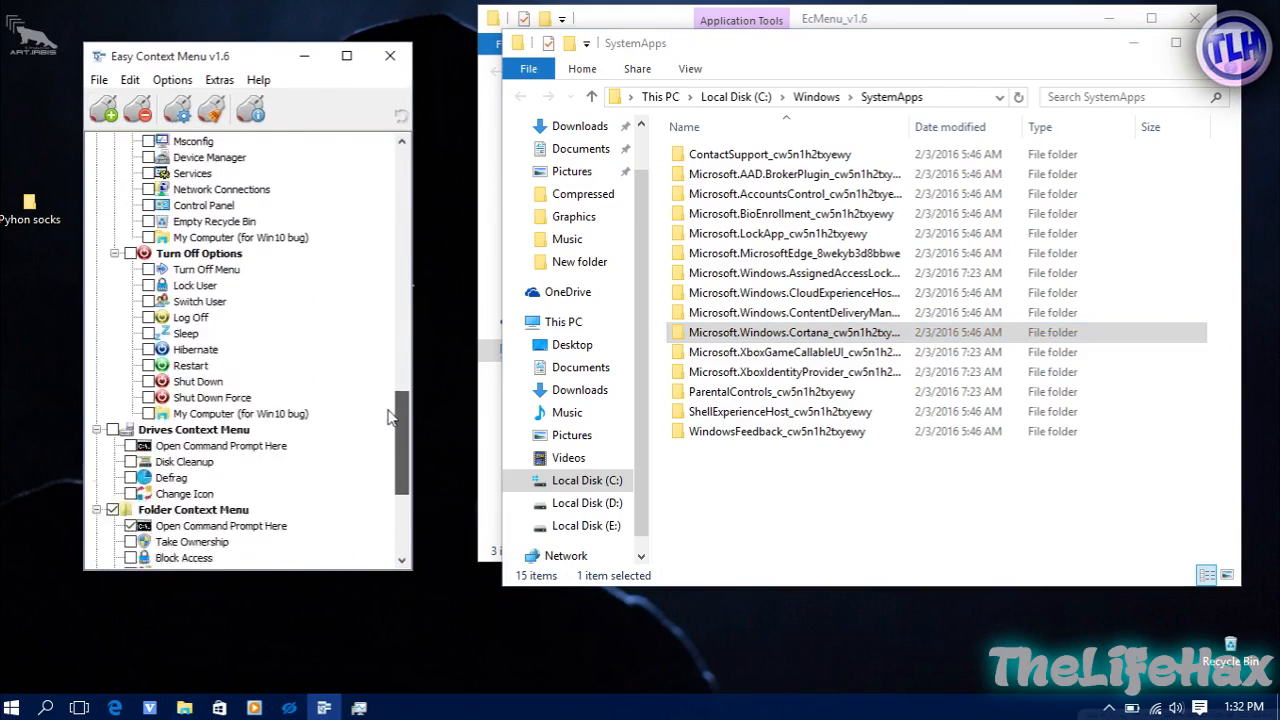
scroll("down", 3)
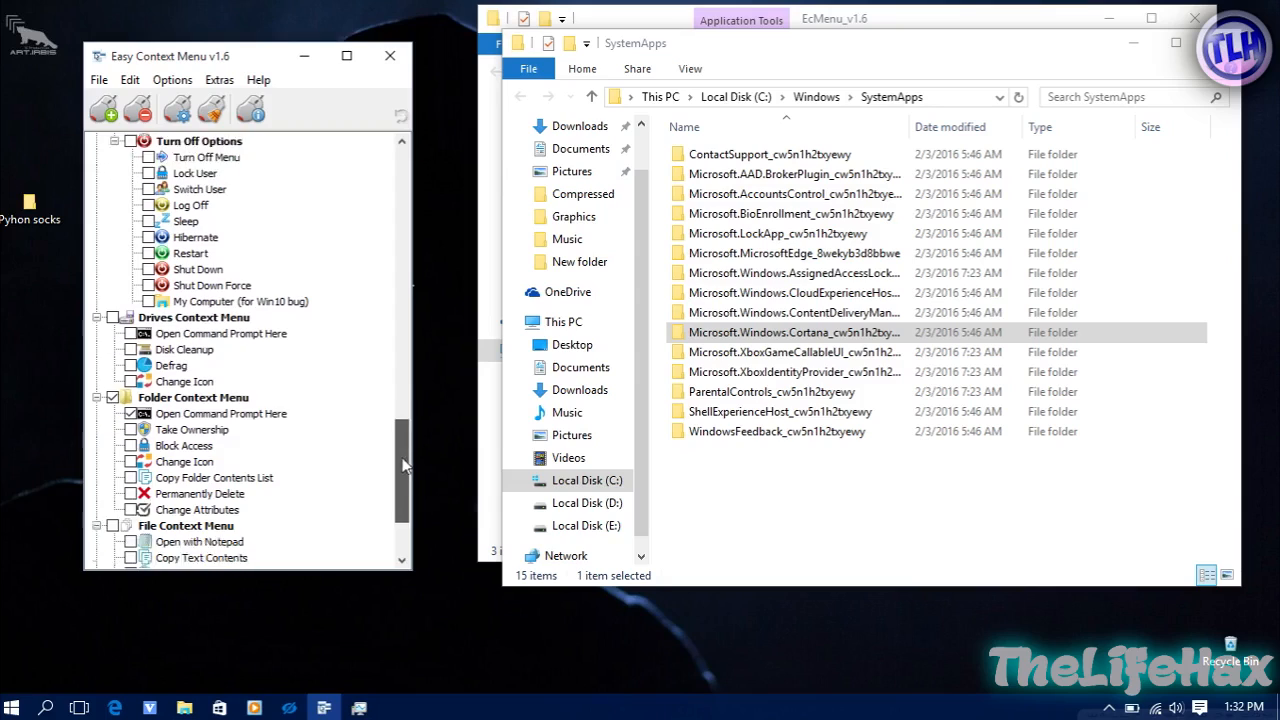
scroll("down", 3)
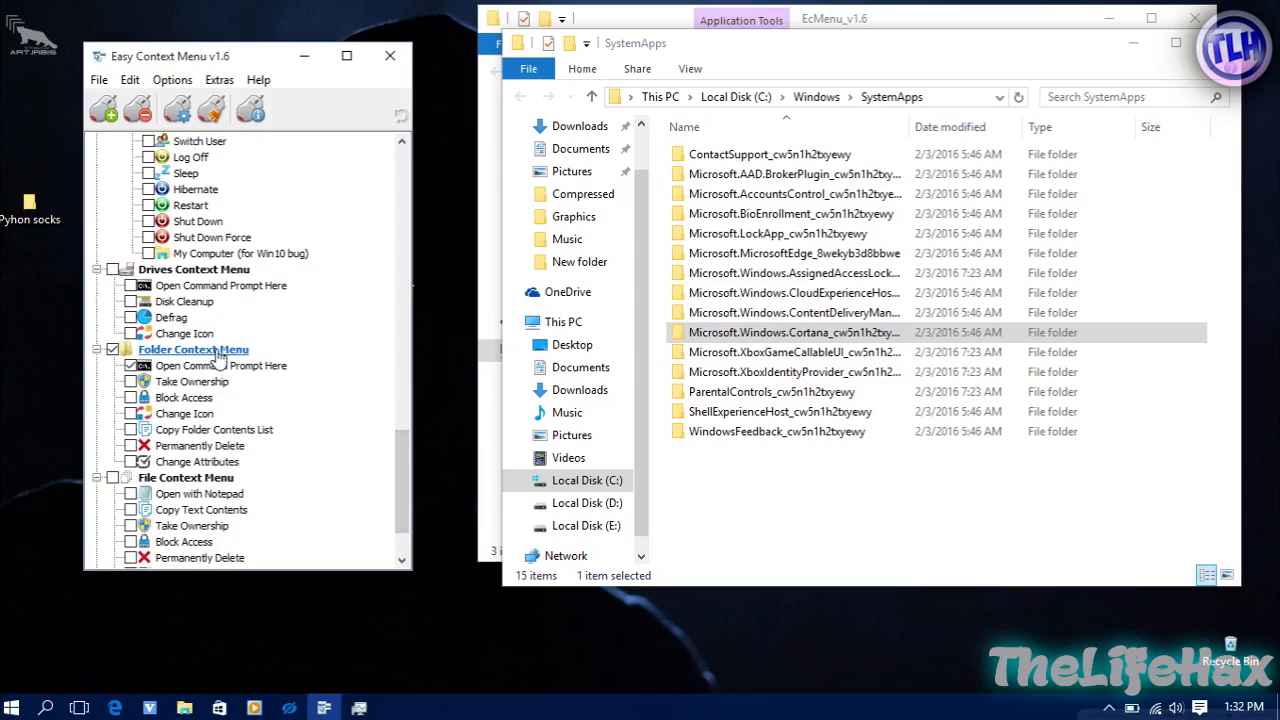
mouse_move(205, 360)
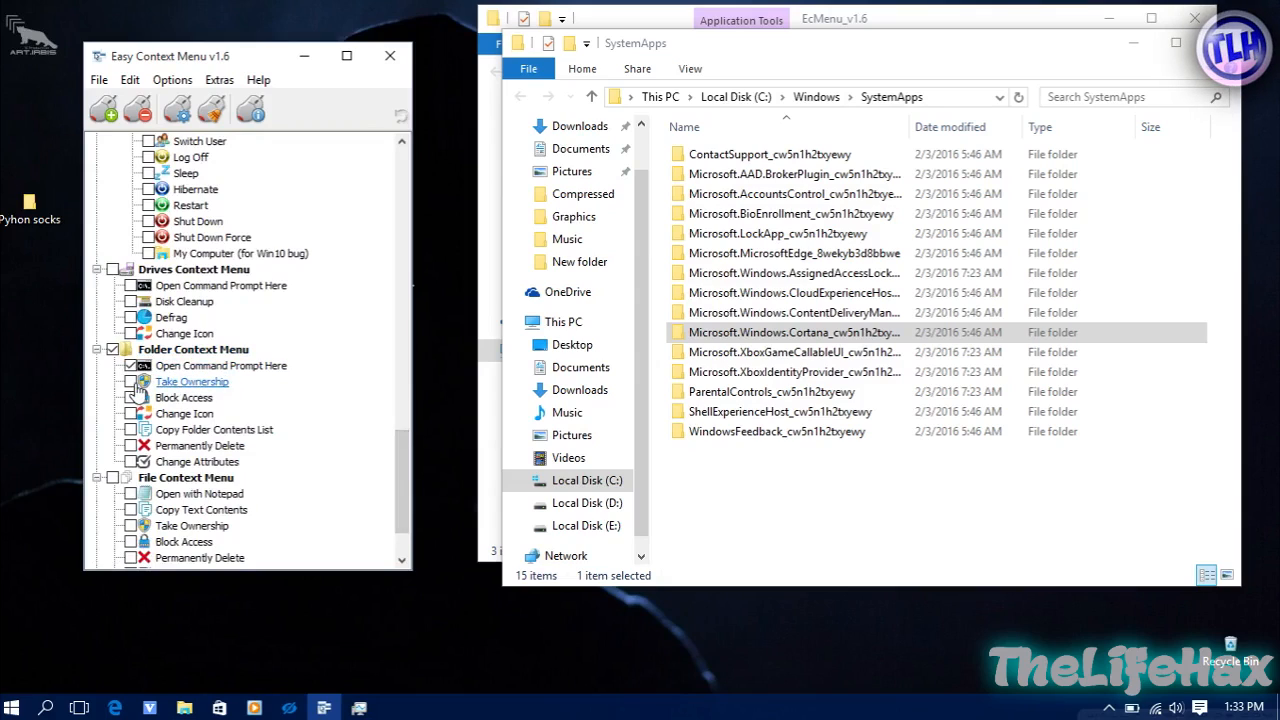
left_click(131, 381)
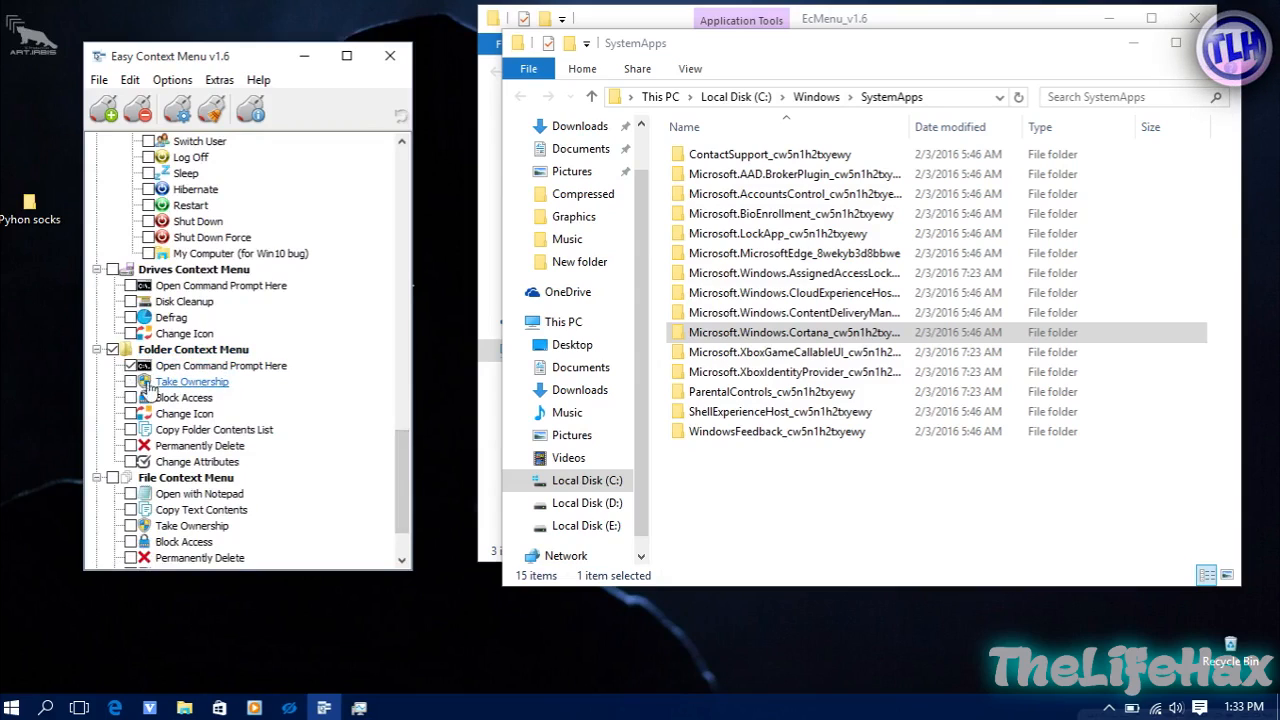
left_click(130, 381)
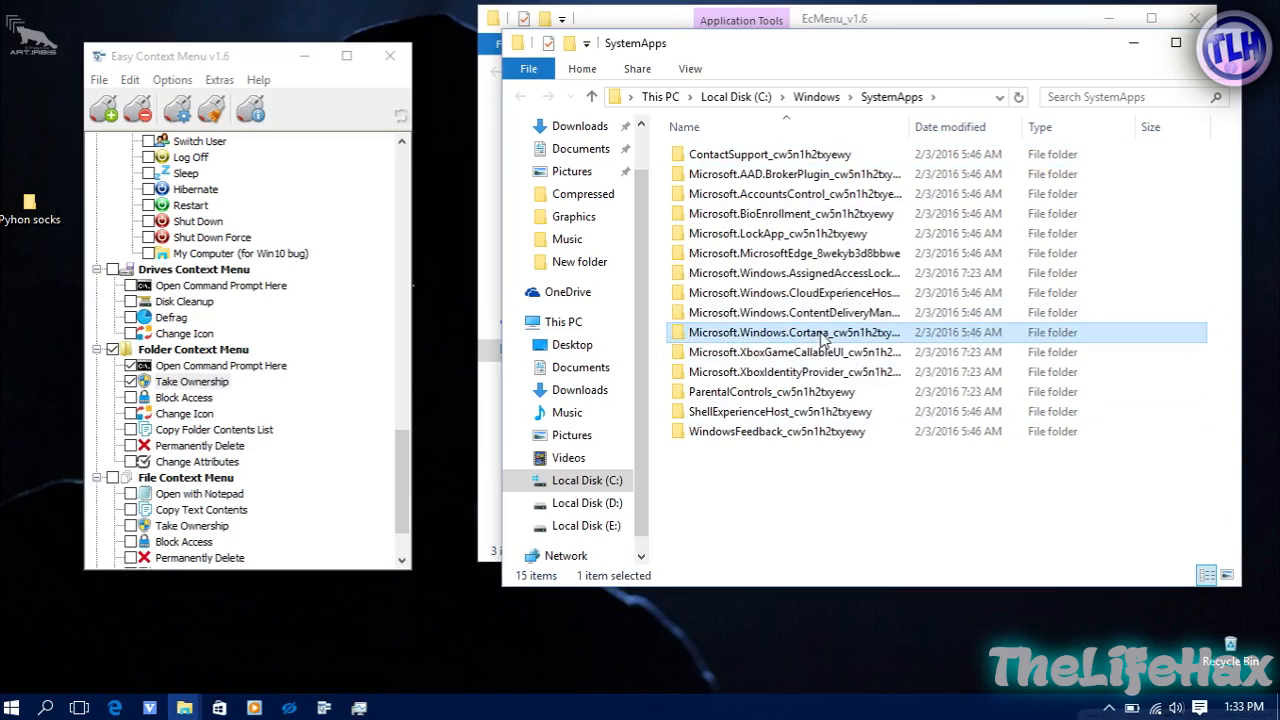
mouse_move(800, 338)
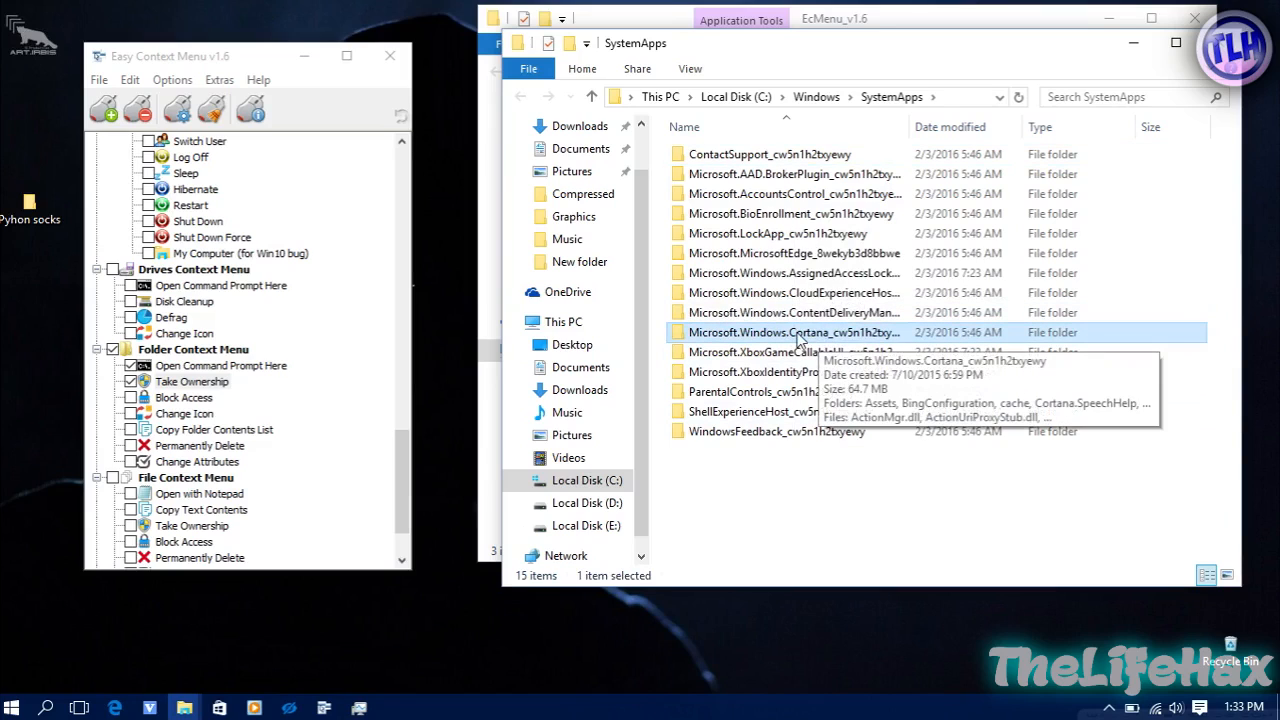
Take ownership of the Microsoft.Windows.Cortana folder, then attempt to delete it
right_click(790, 332)
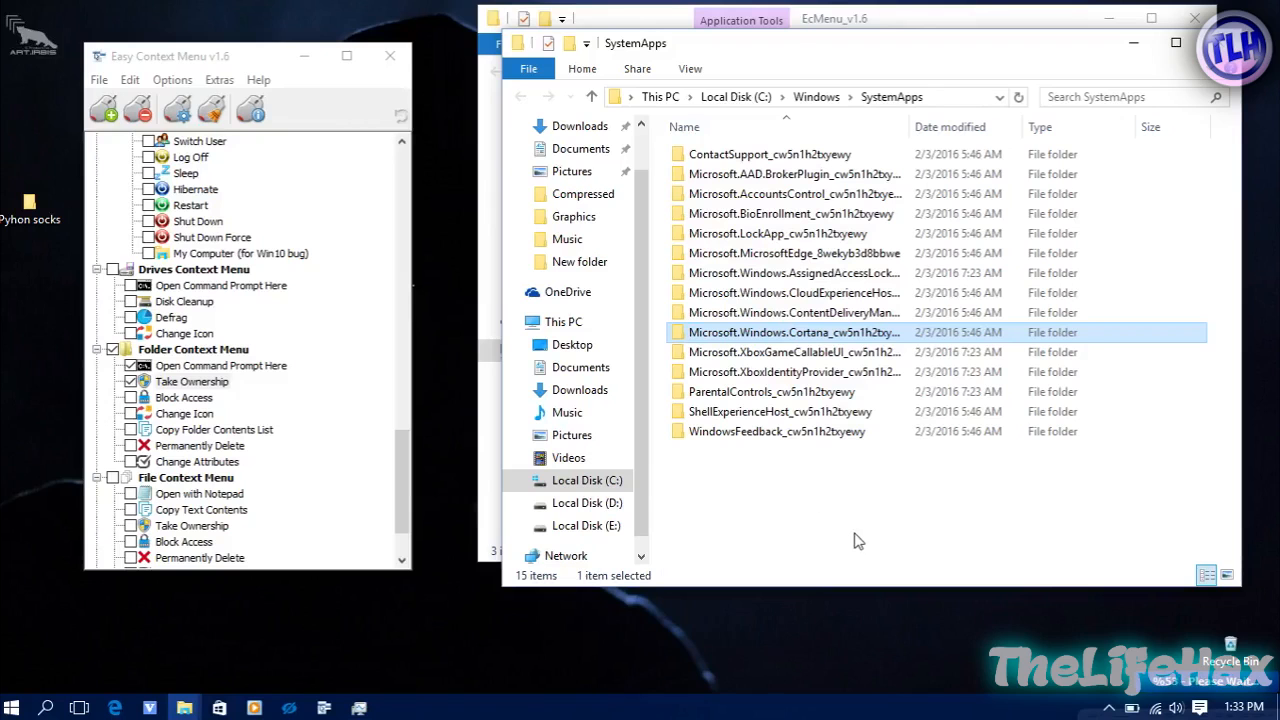
mouse_move(974, 512)
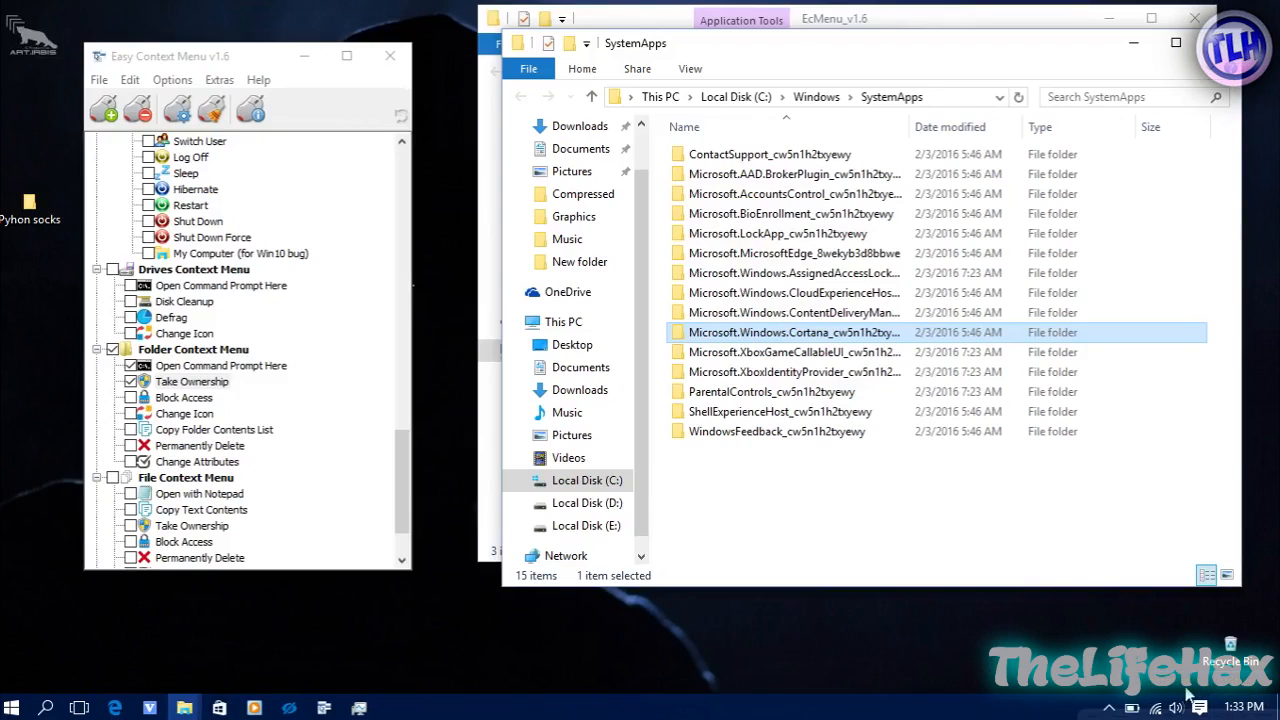
mouse_move(1085, 693)
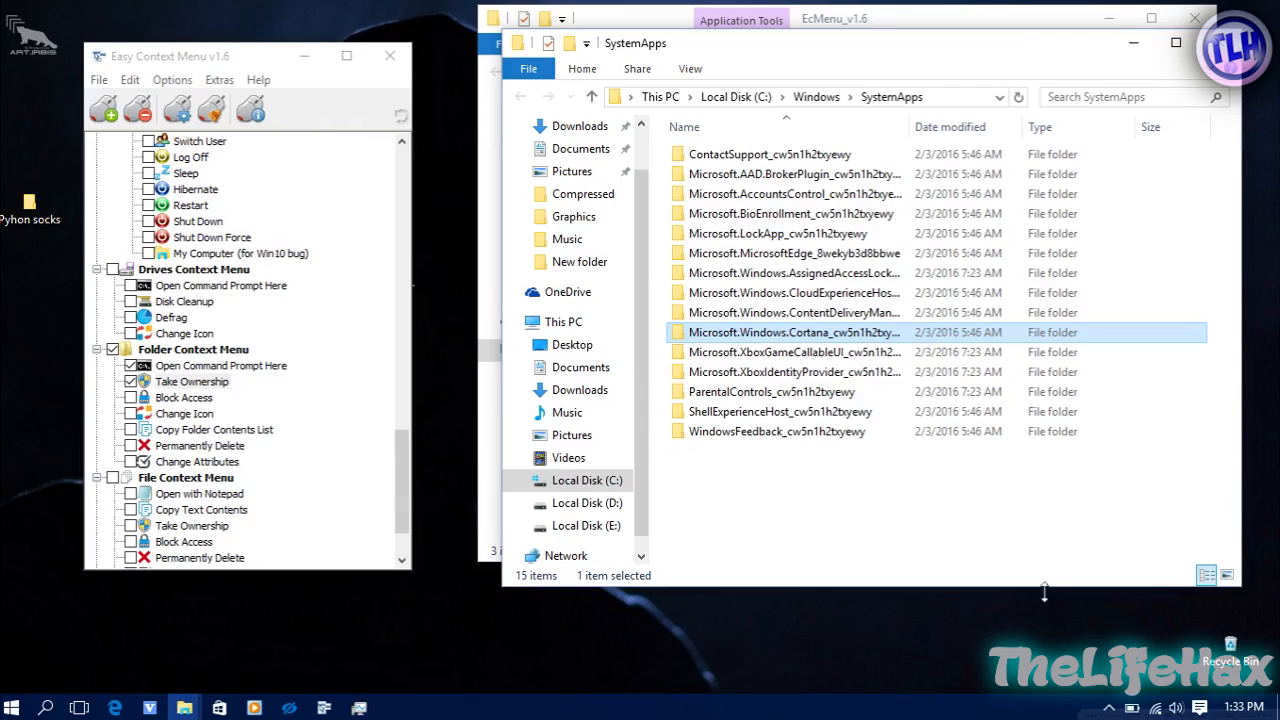
right_click(790, 332)
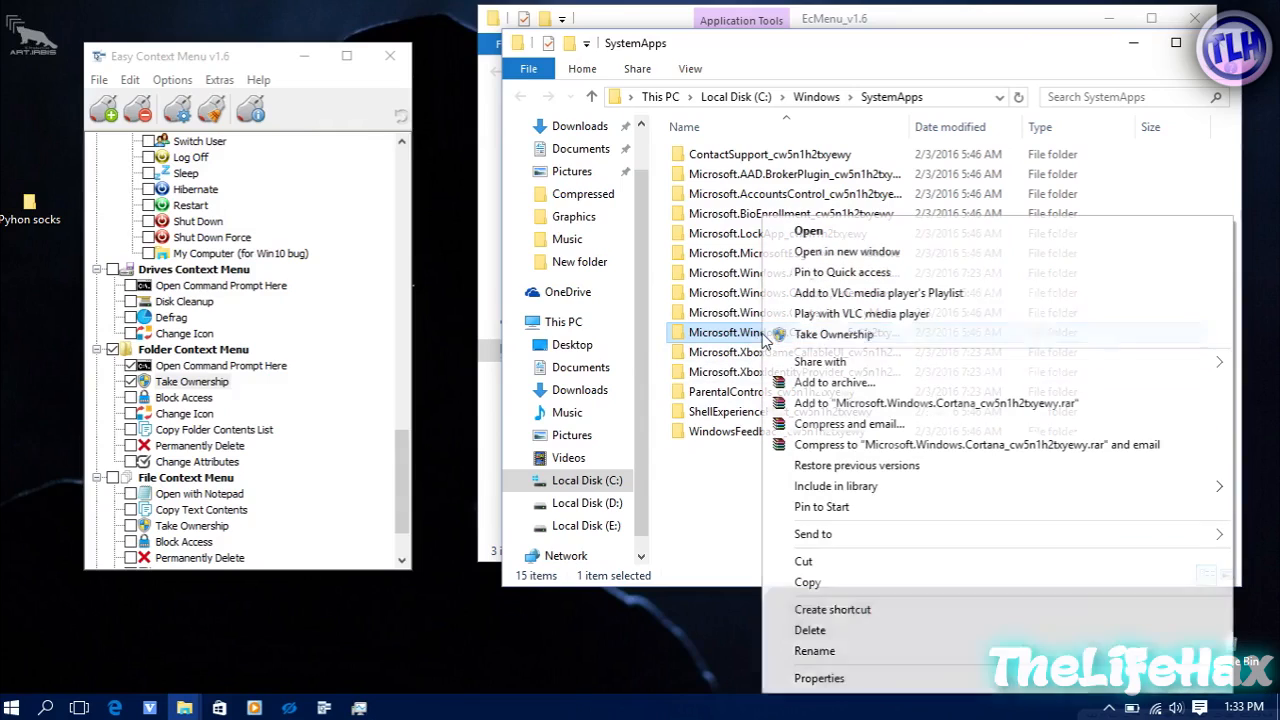
mouse_move(850, 630)
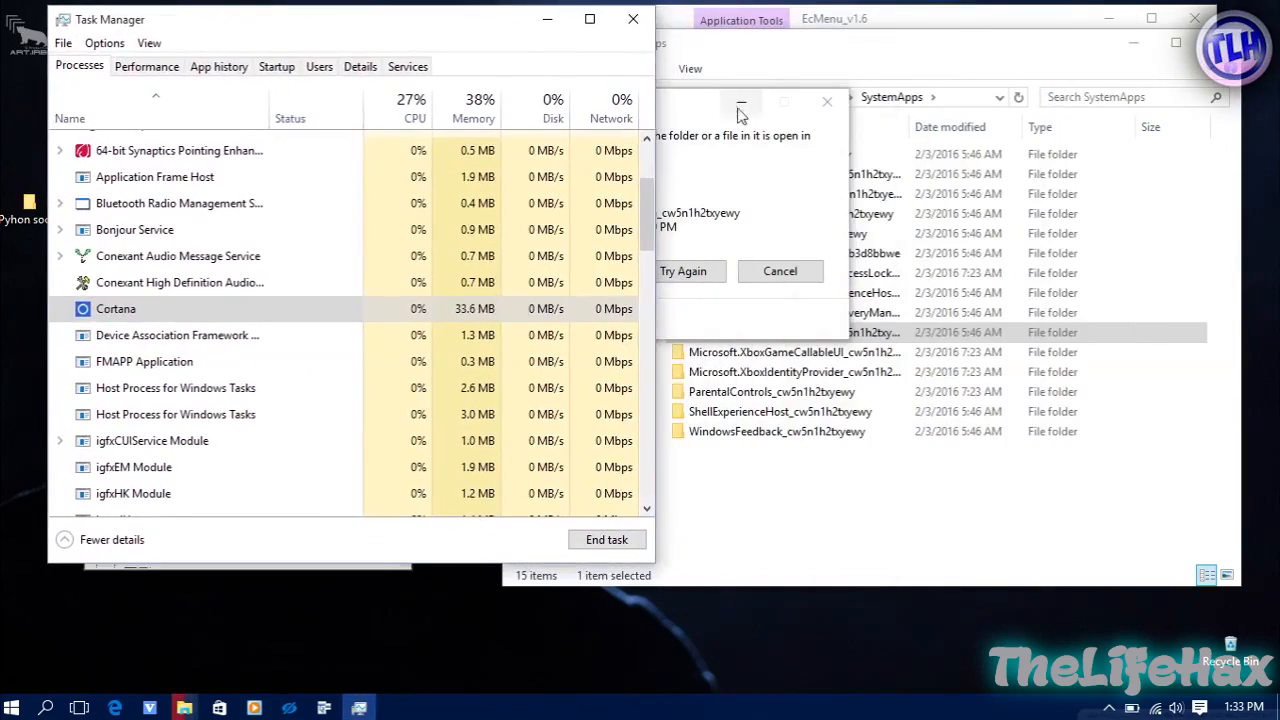
End the Cortana task from the Processes list to unlock its folder
right_click(116, 308)
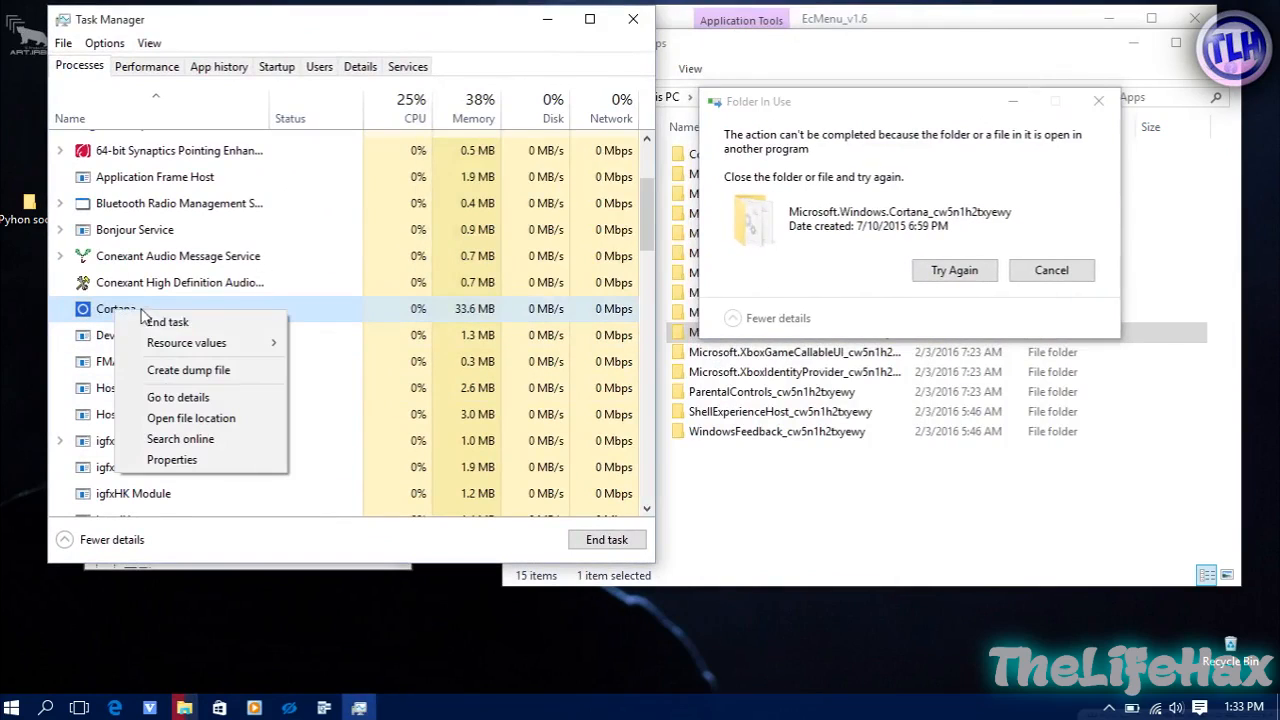
mouse_move(167, 322)
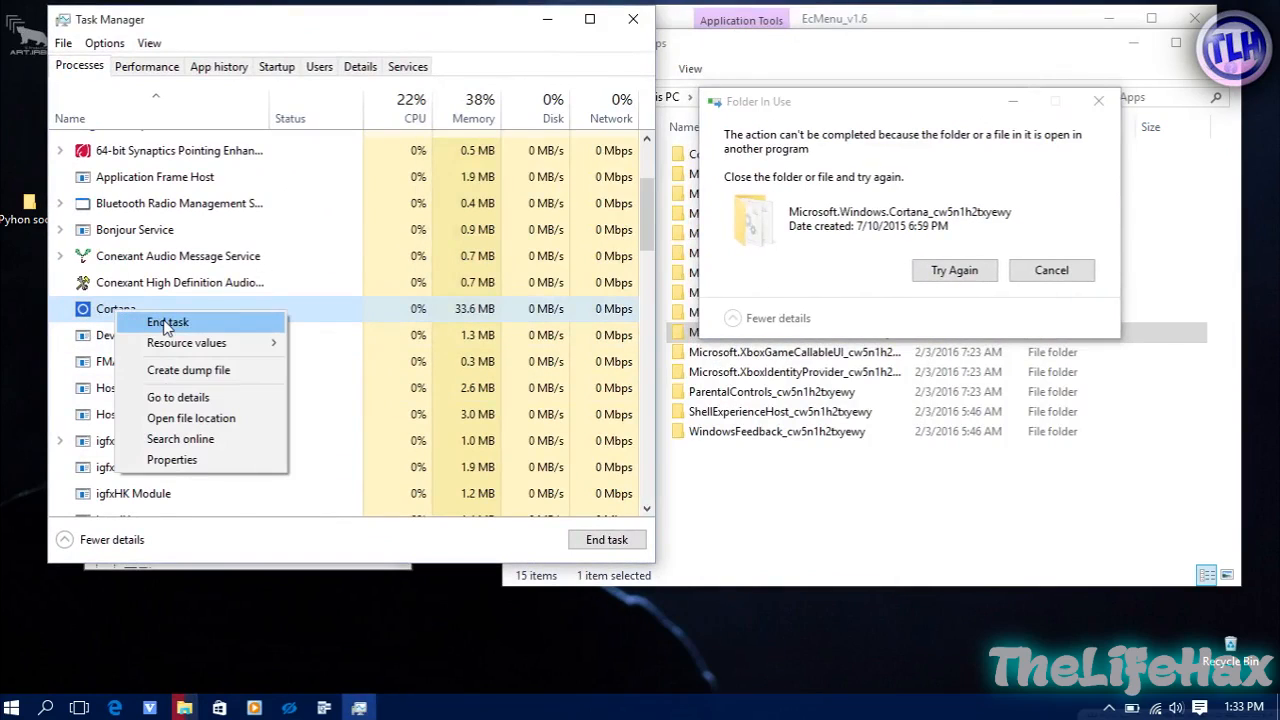
left_click(167, 321)
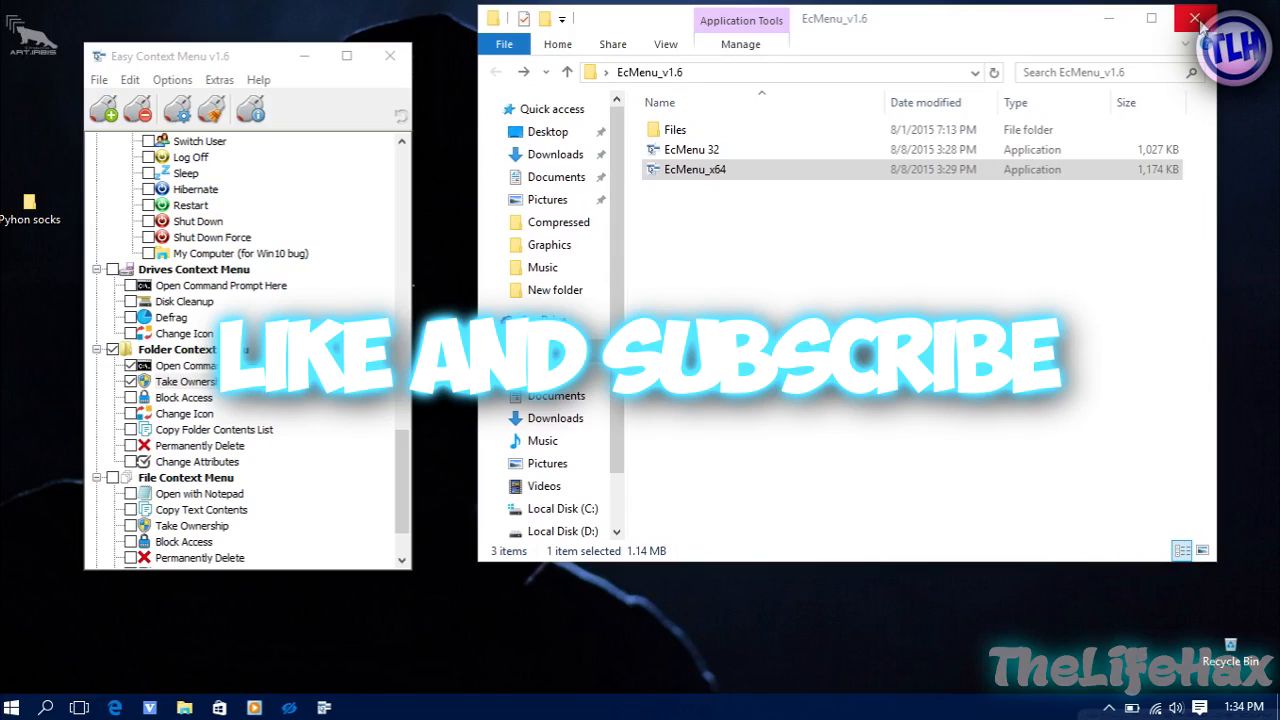
Close the EcMenu_v1.6 folder window and select its icon on the desktop
left_click(1196, 18)
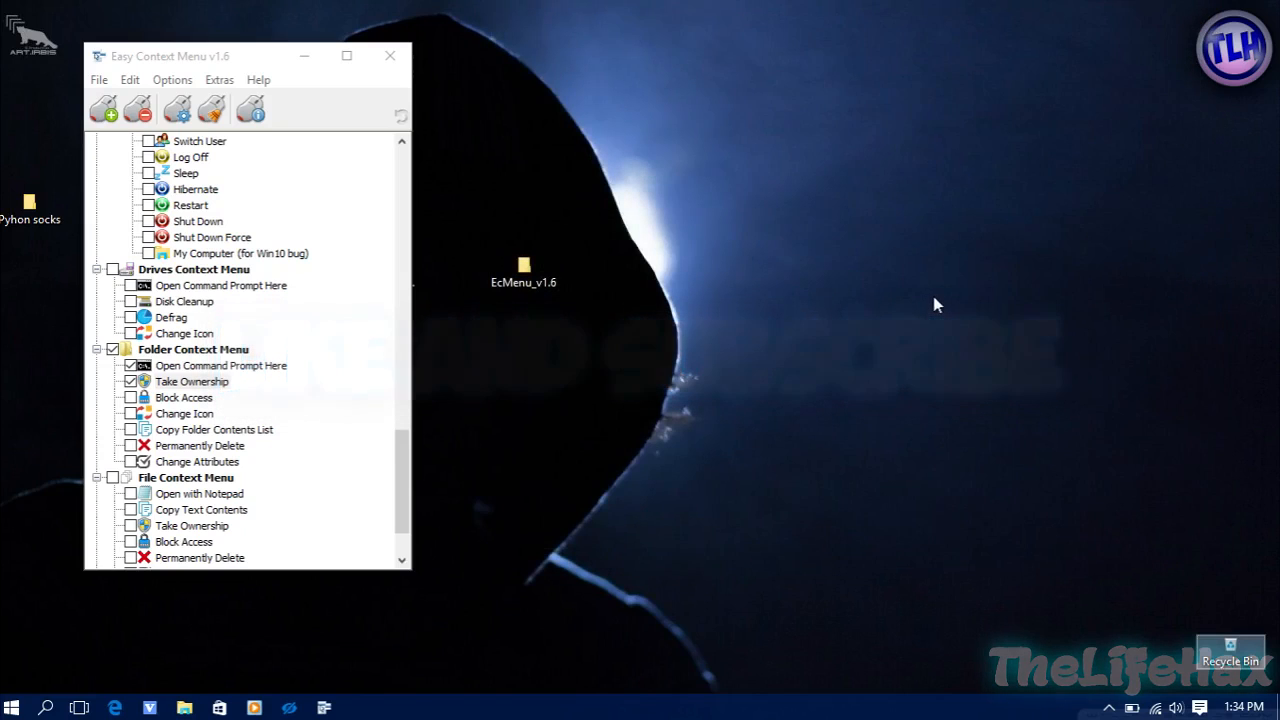
mouse_move(845, 387)
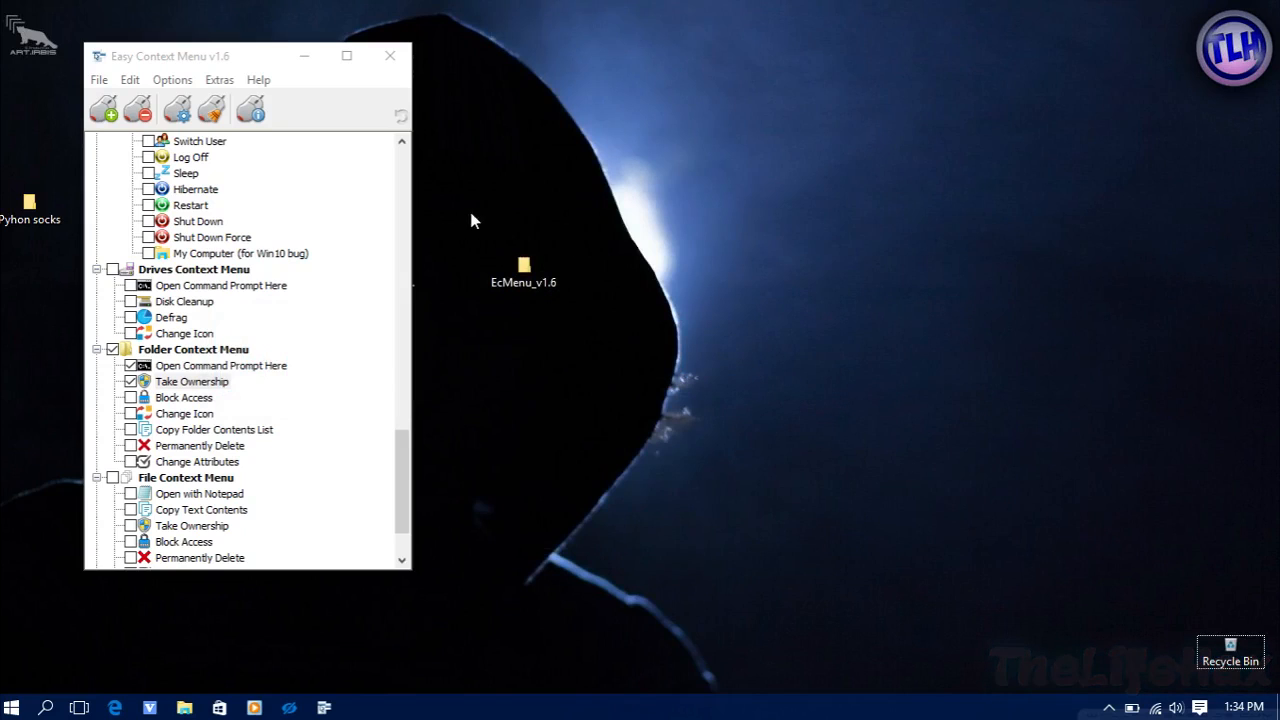
left_click(523, 273)
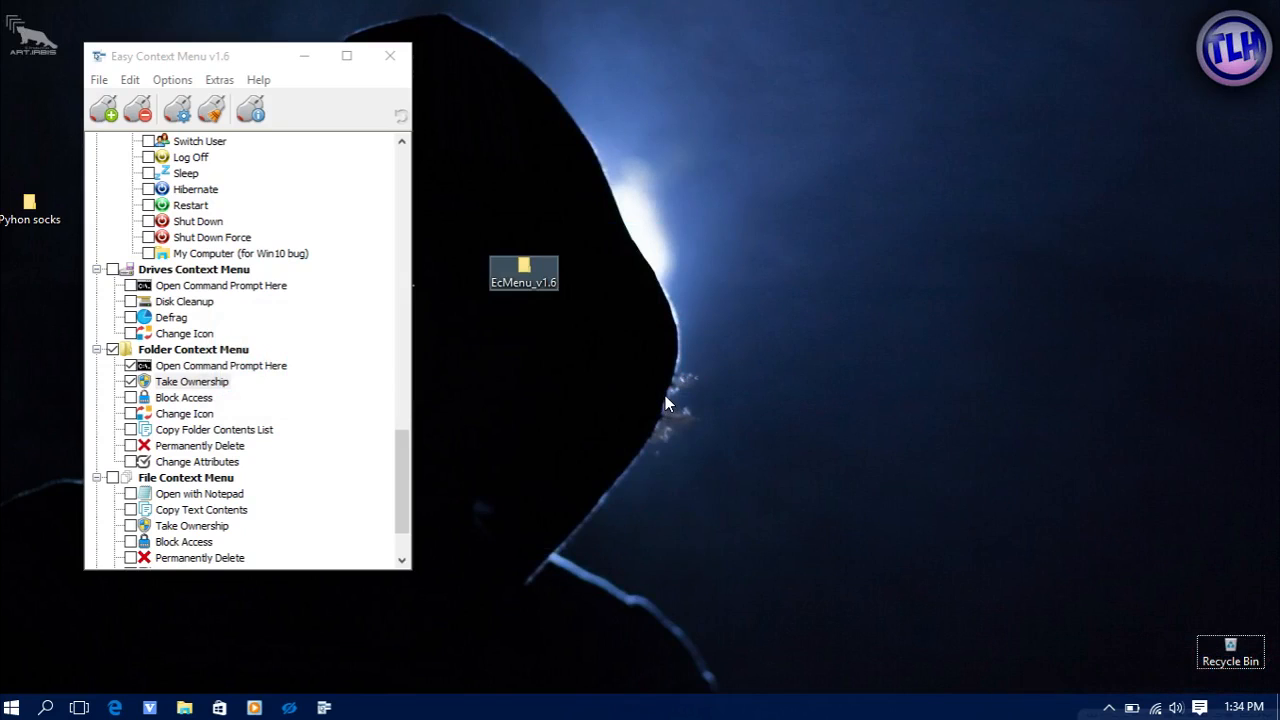